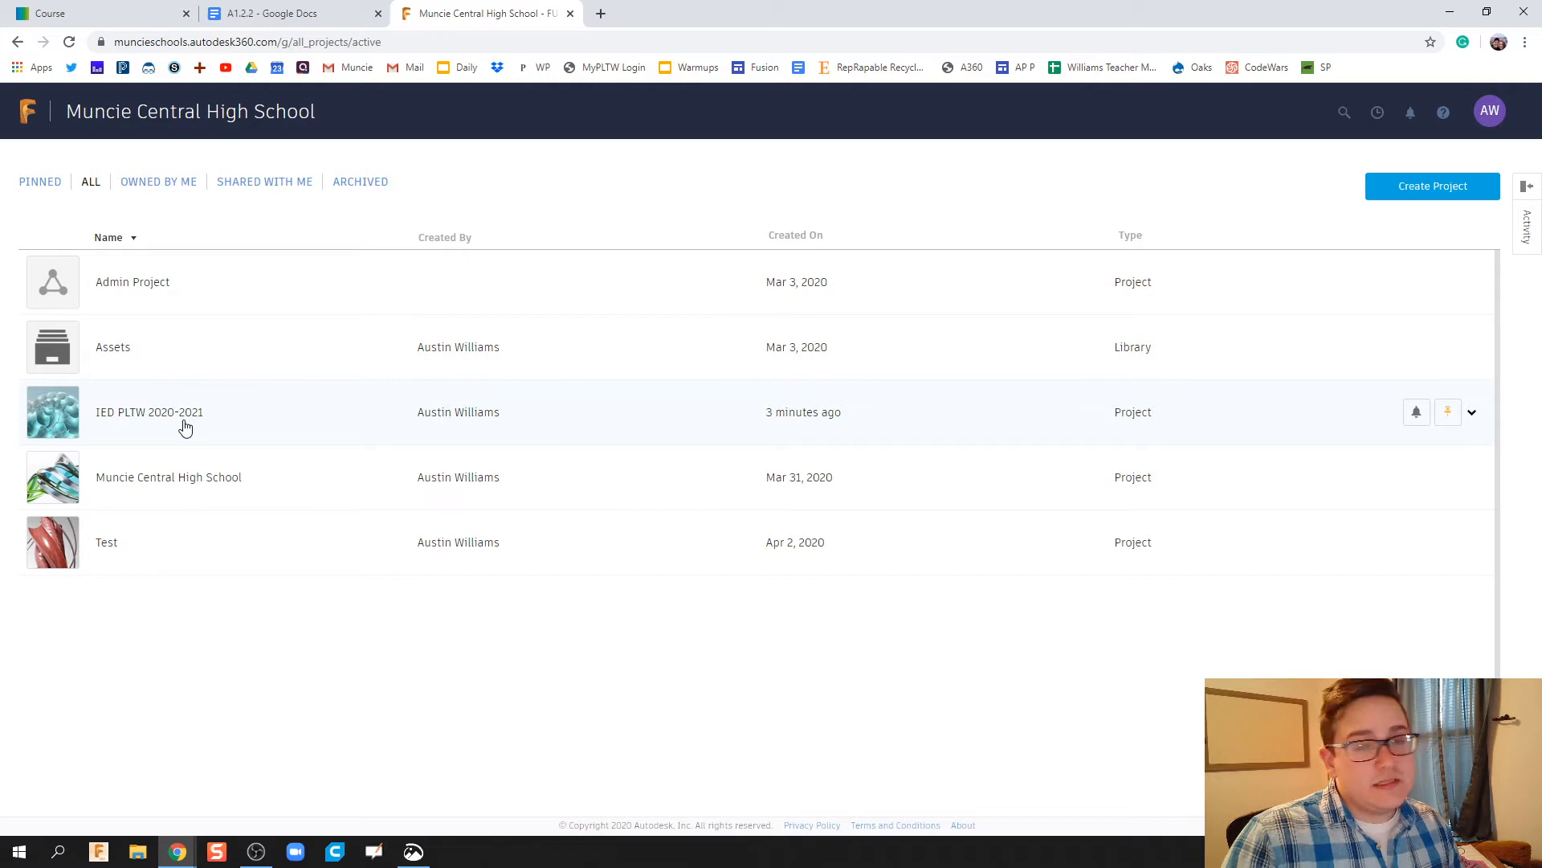
{"action": "mouse_move", "coordinate": [1432, 185]}
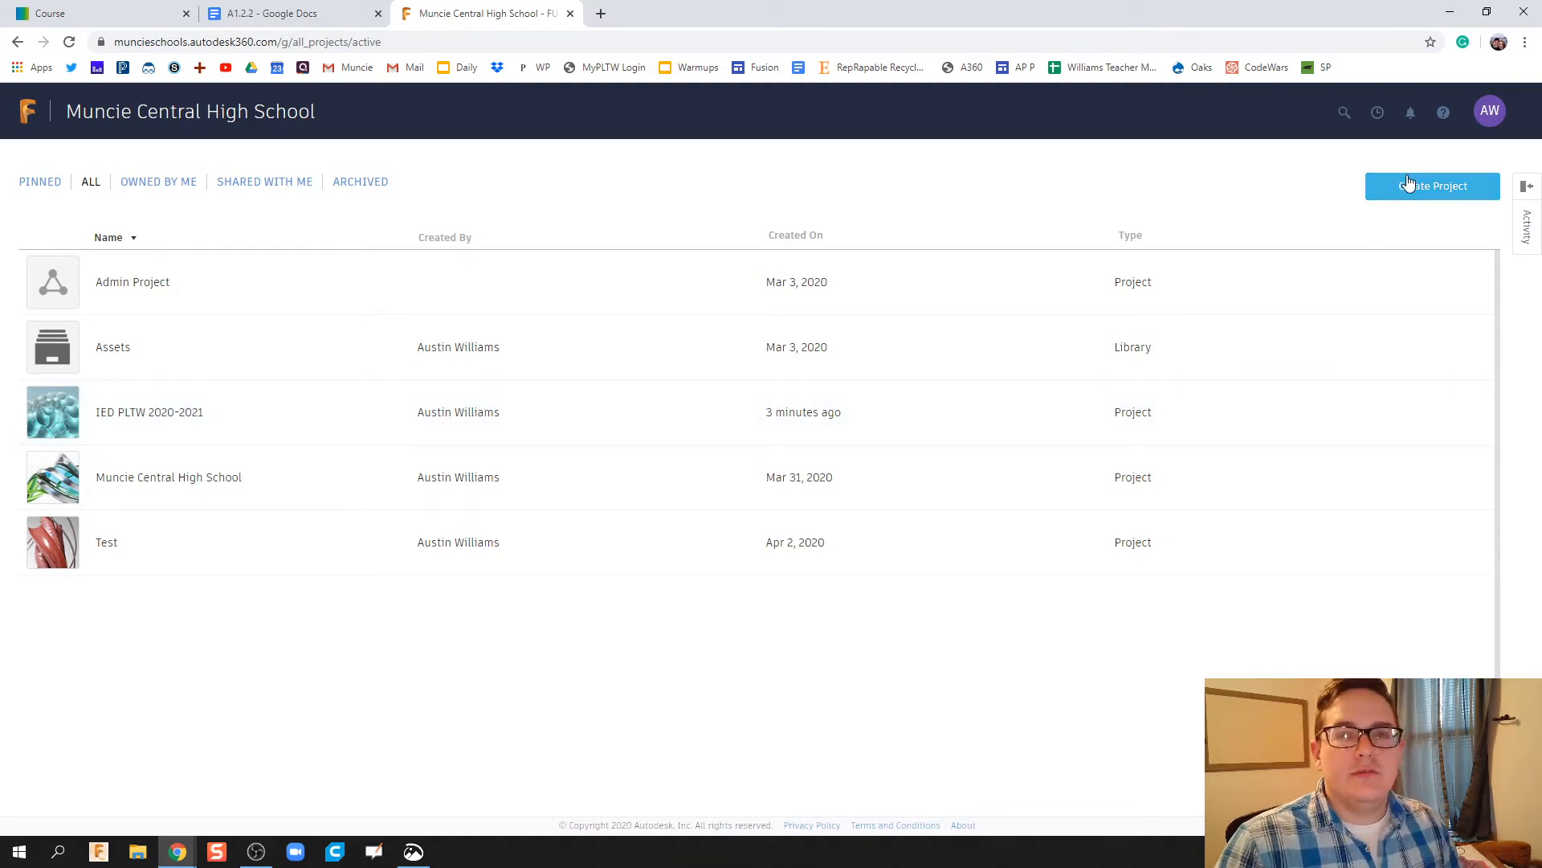
Open the IED PLTW 2020-2021 project from the All projects list
{"action": "left_click", "coordinate": [149, 412]}
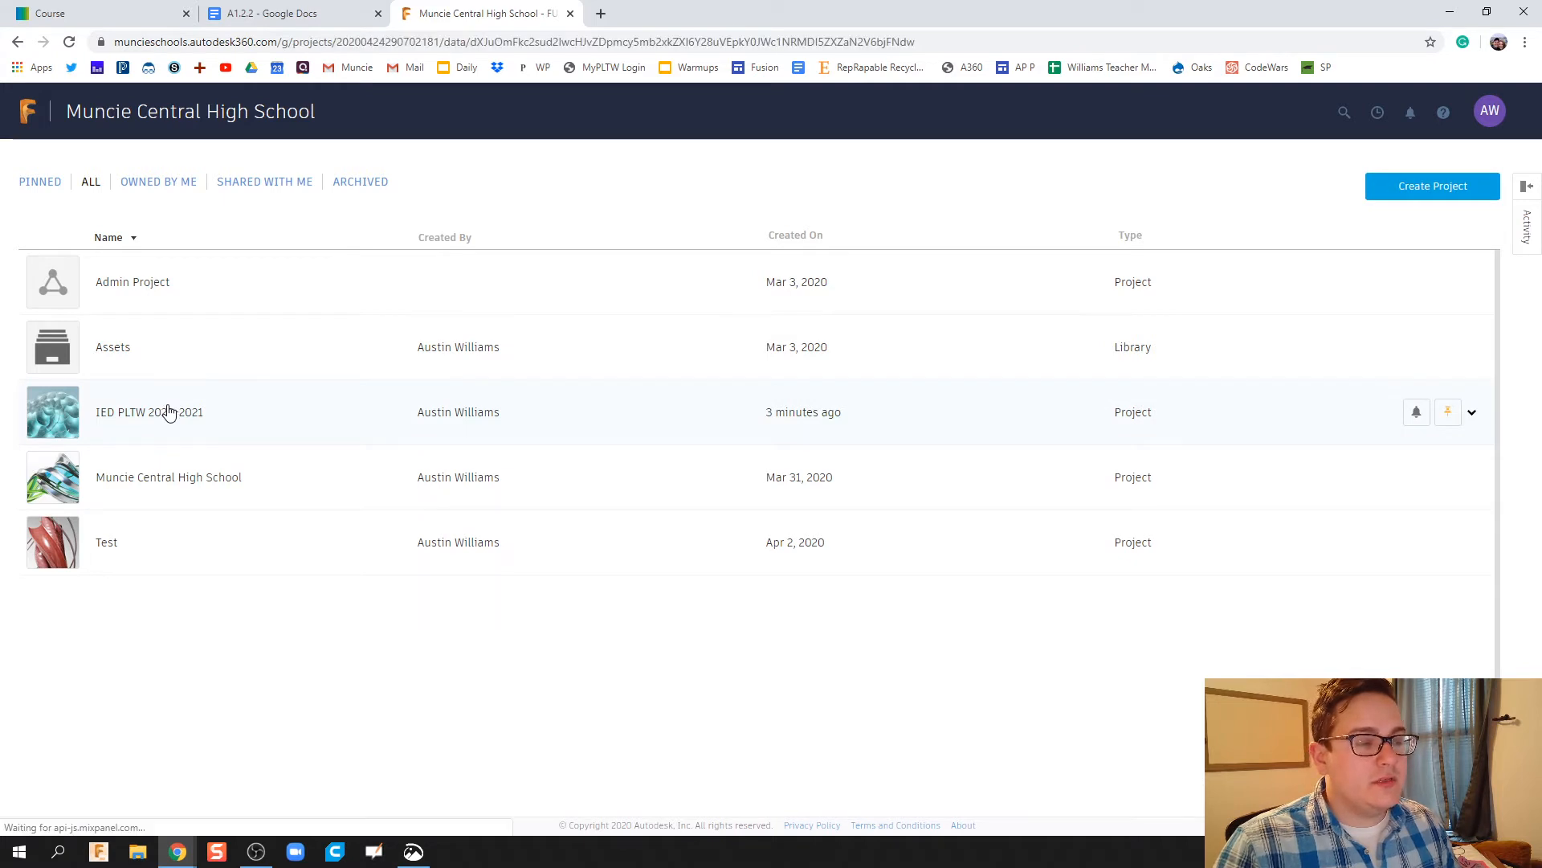
{"action": "left_click", "coordinate": [149, 412]}
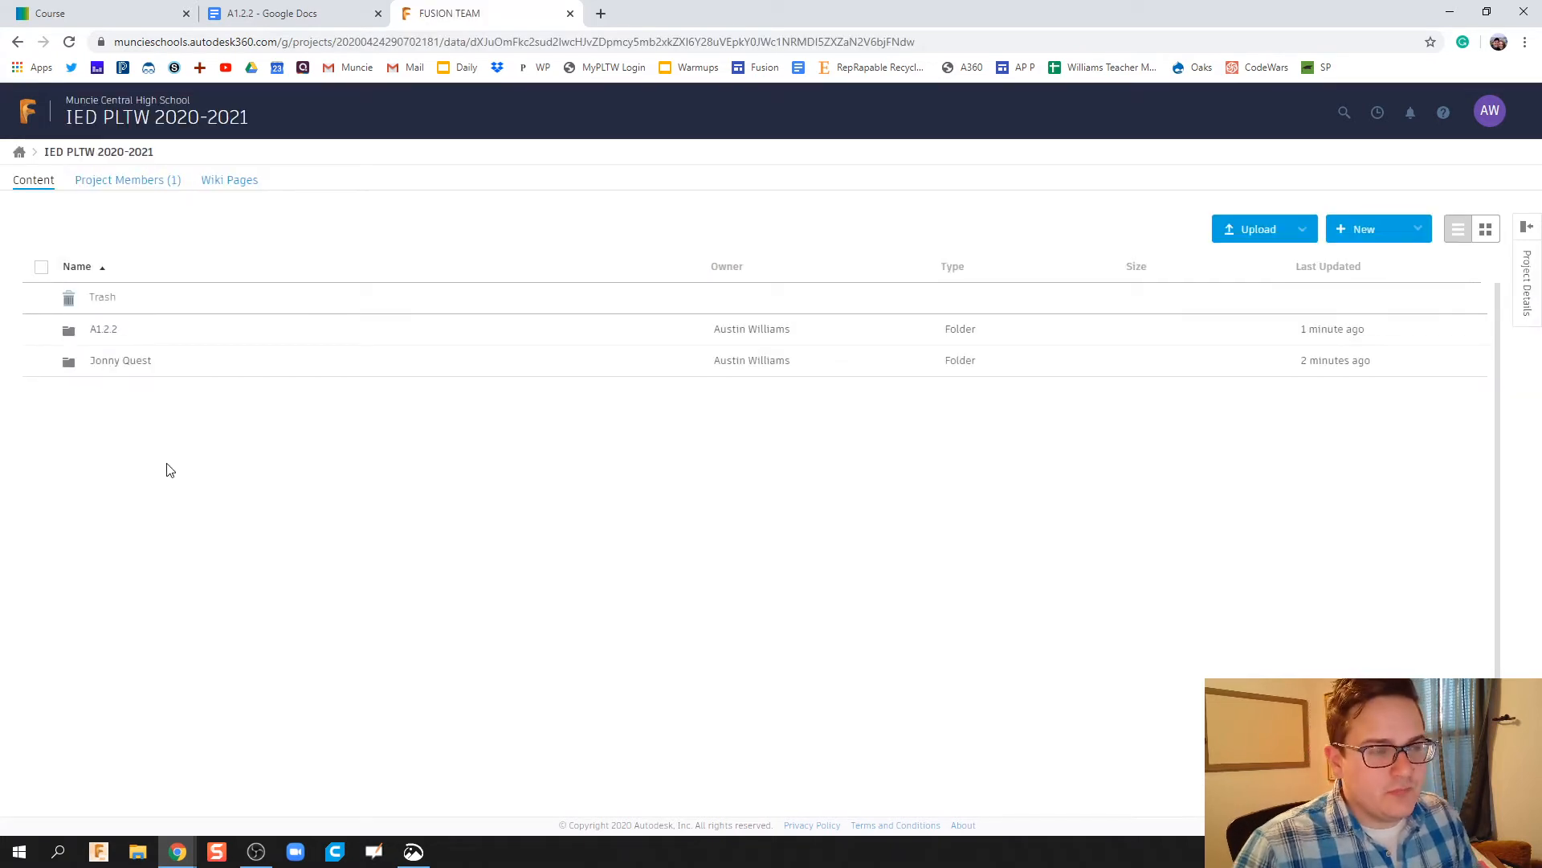
{"action": "mouse_move", "coordinate": [136, 370]}
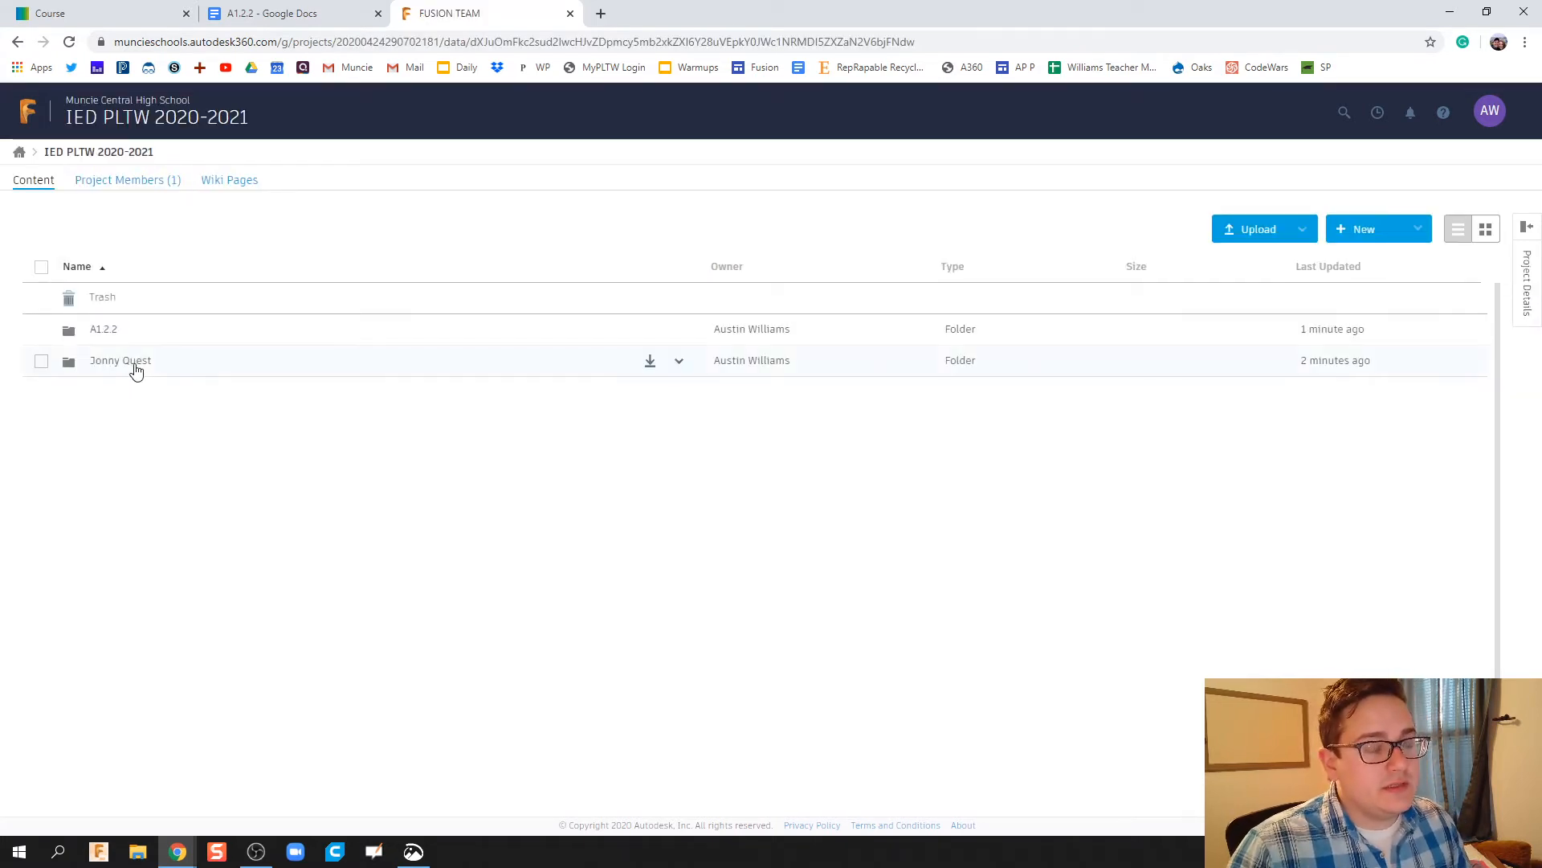
{"action": "mouse_move", "coordinate": [273, 403]}
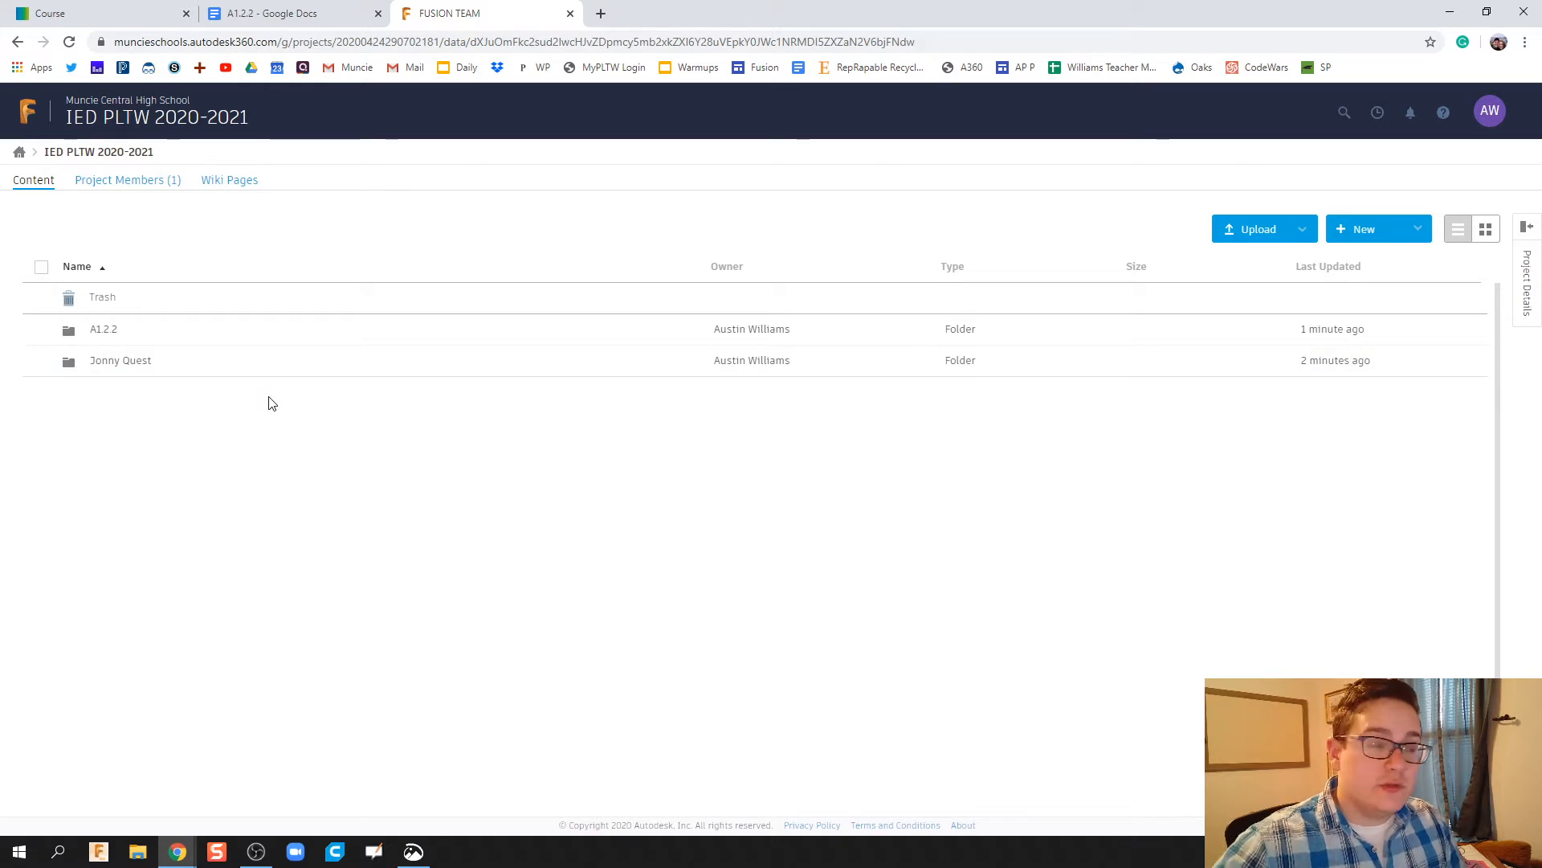
{"action": "mouse_move", "coordinate": [185, 378]}
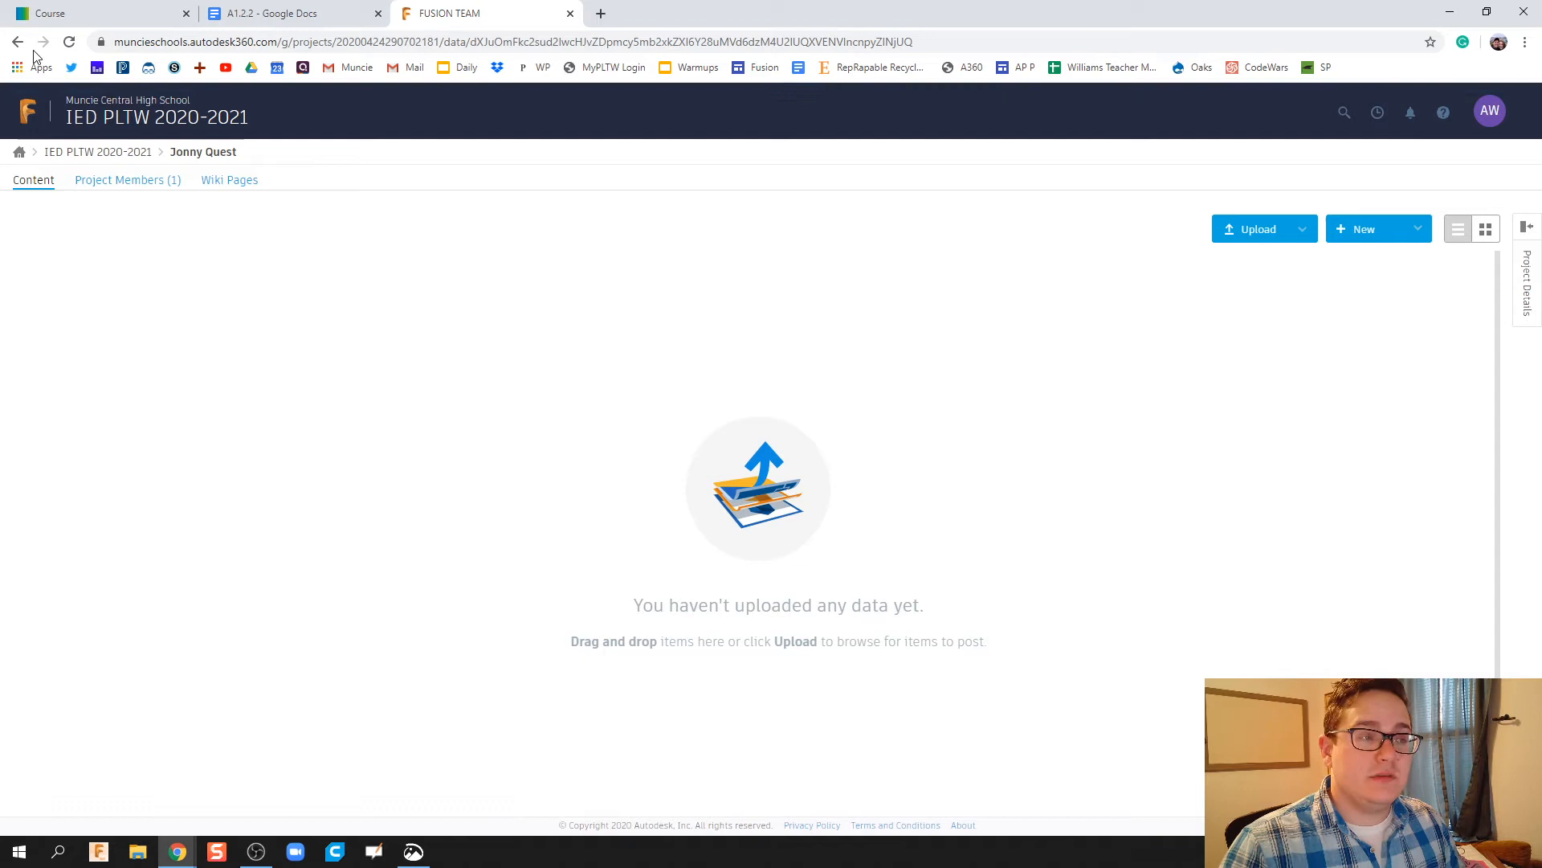
{"action": "mouse_move", "coordinate": [17, 41]}
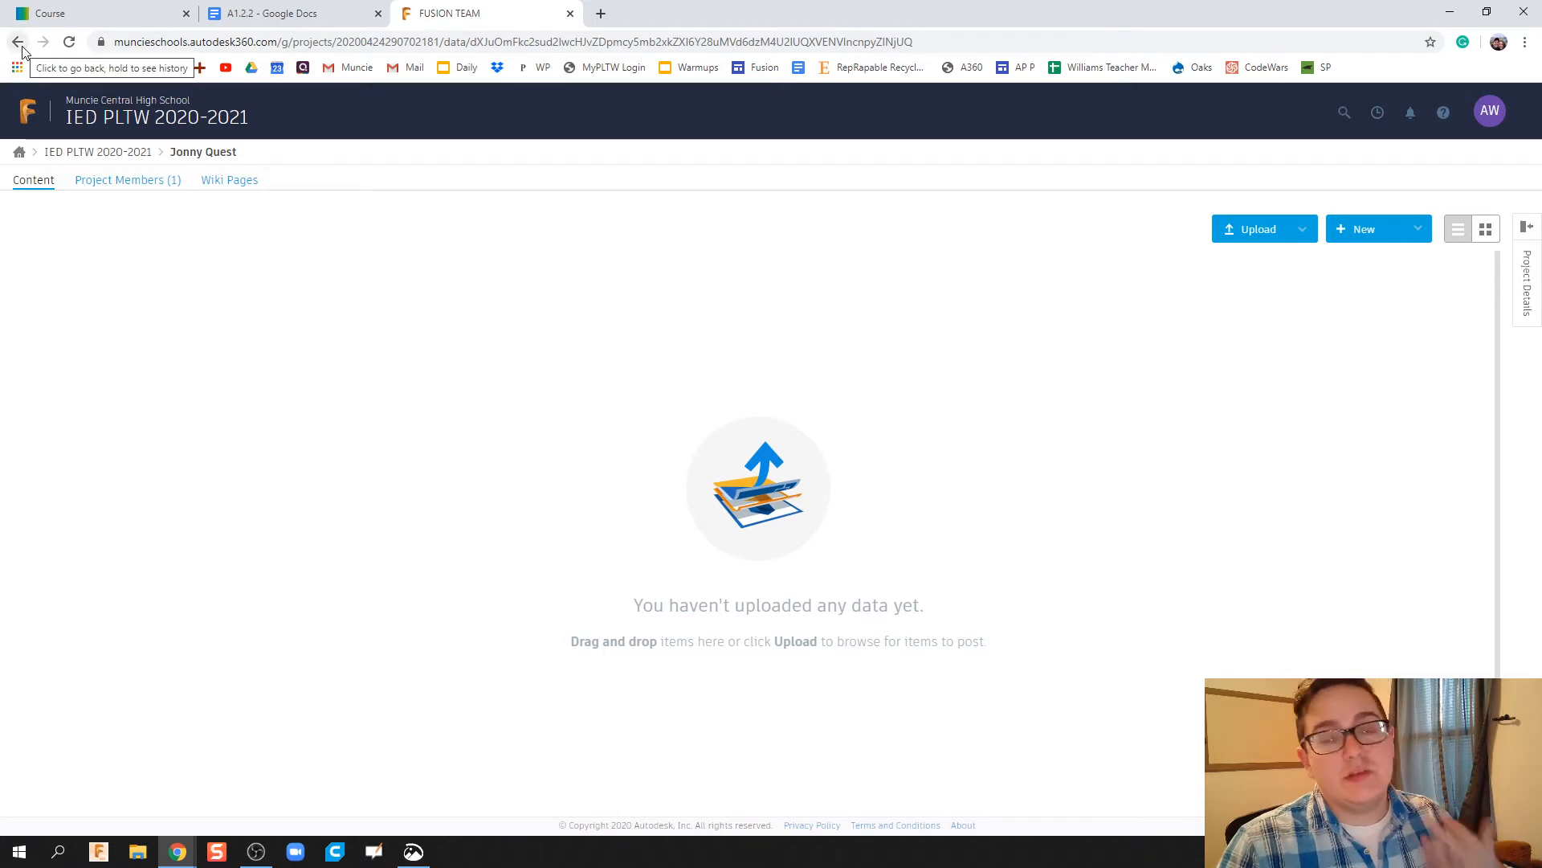
{"action": "left_click", "coordinate": [17, 41]}
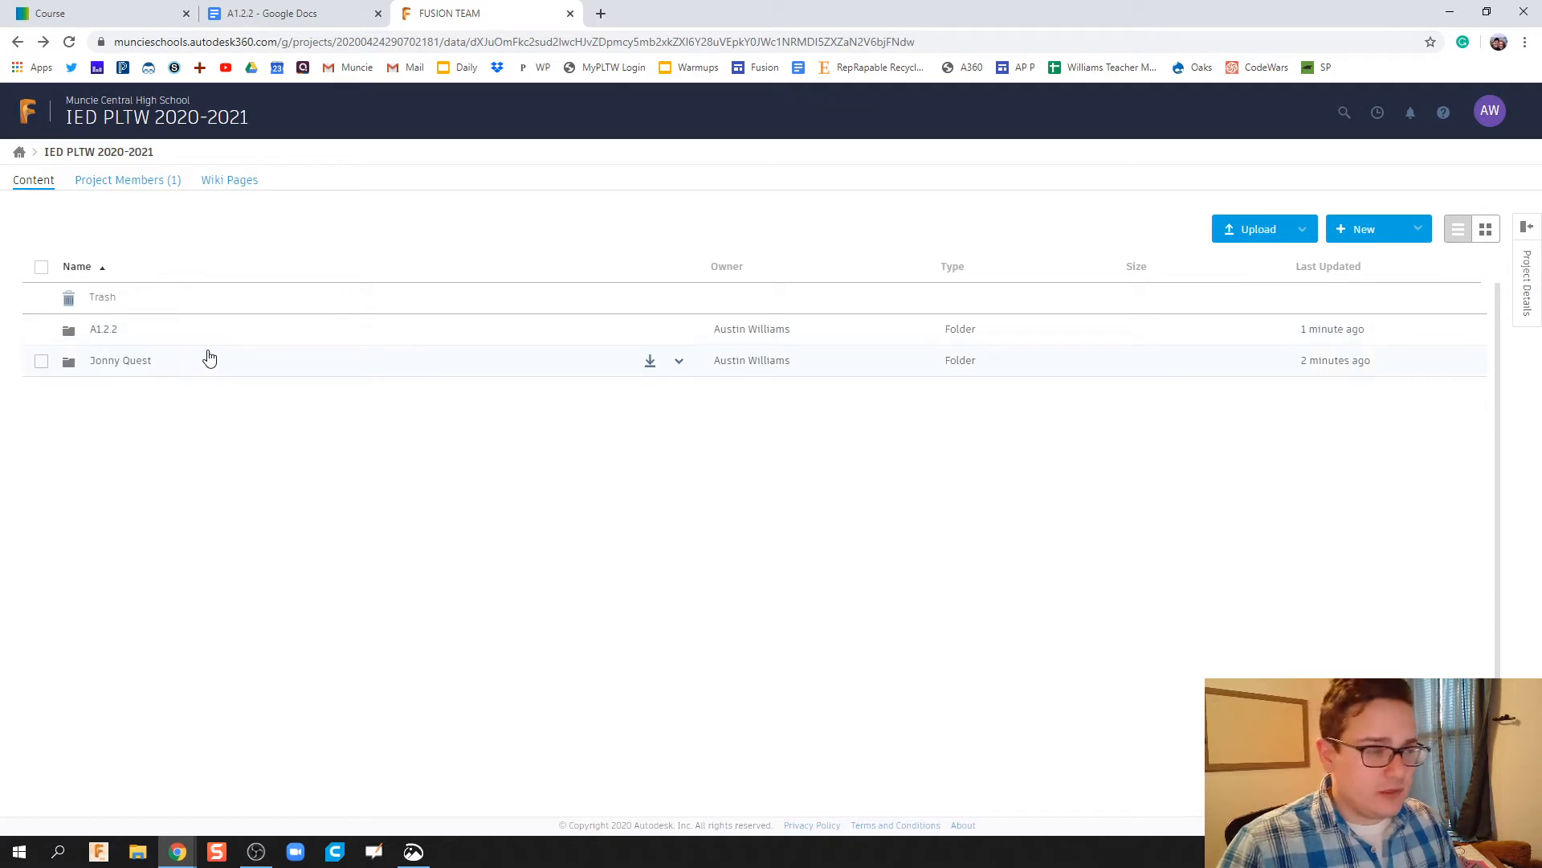
{"action": "mouse_move", "coordinate": [202, 342]}
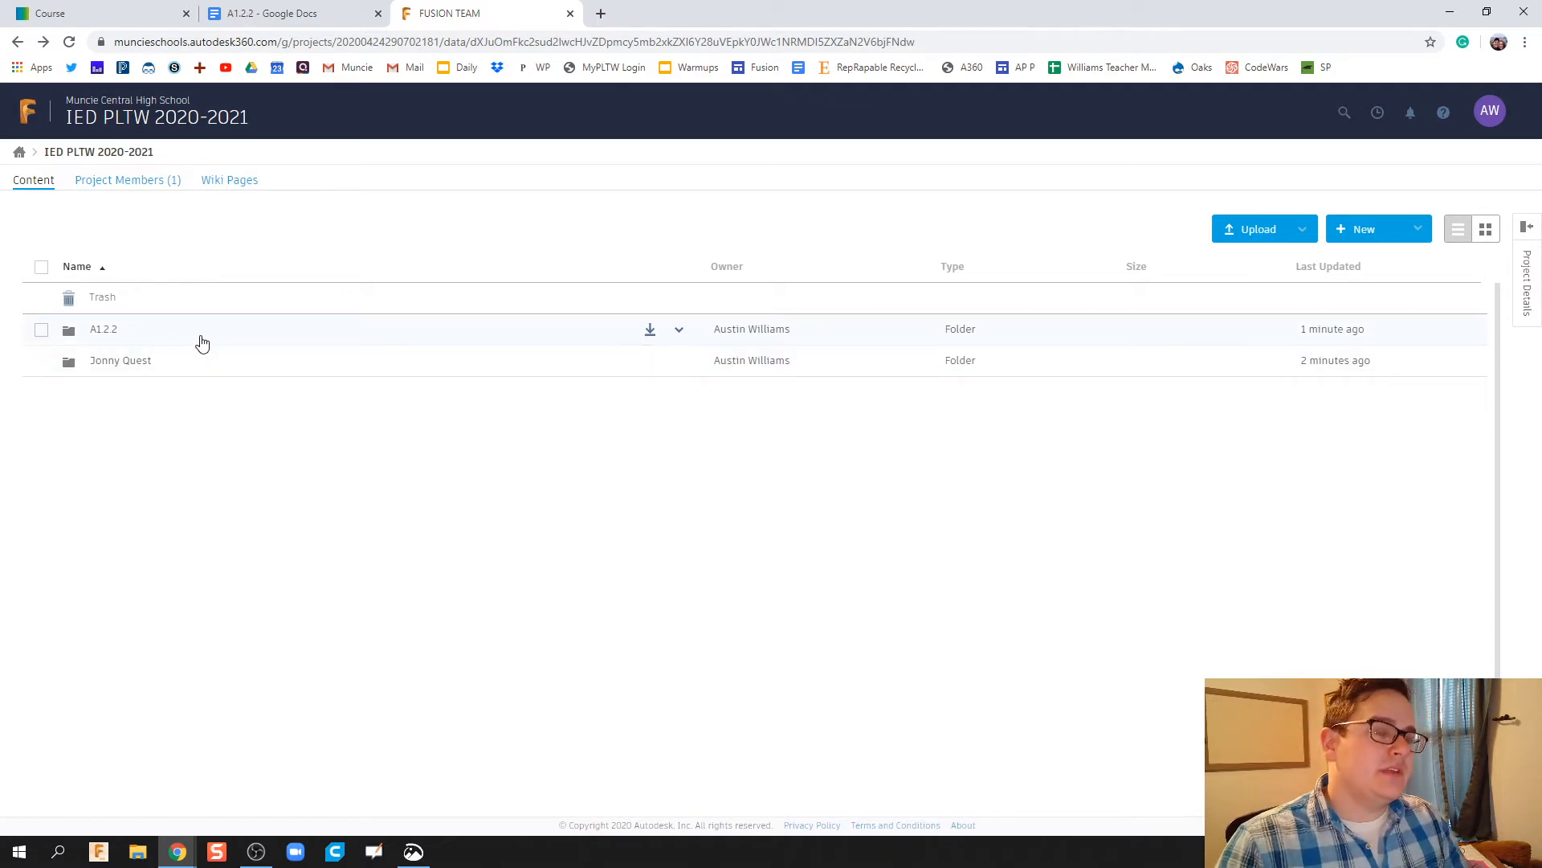
{"action": "left_click", "coordinate": [104, 329]}
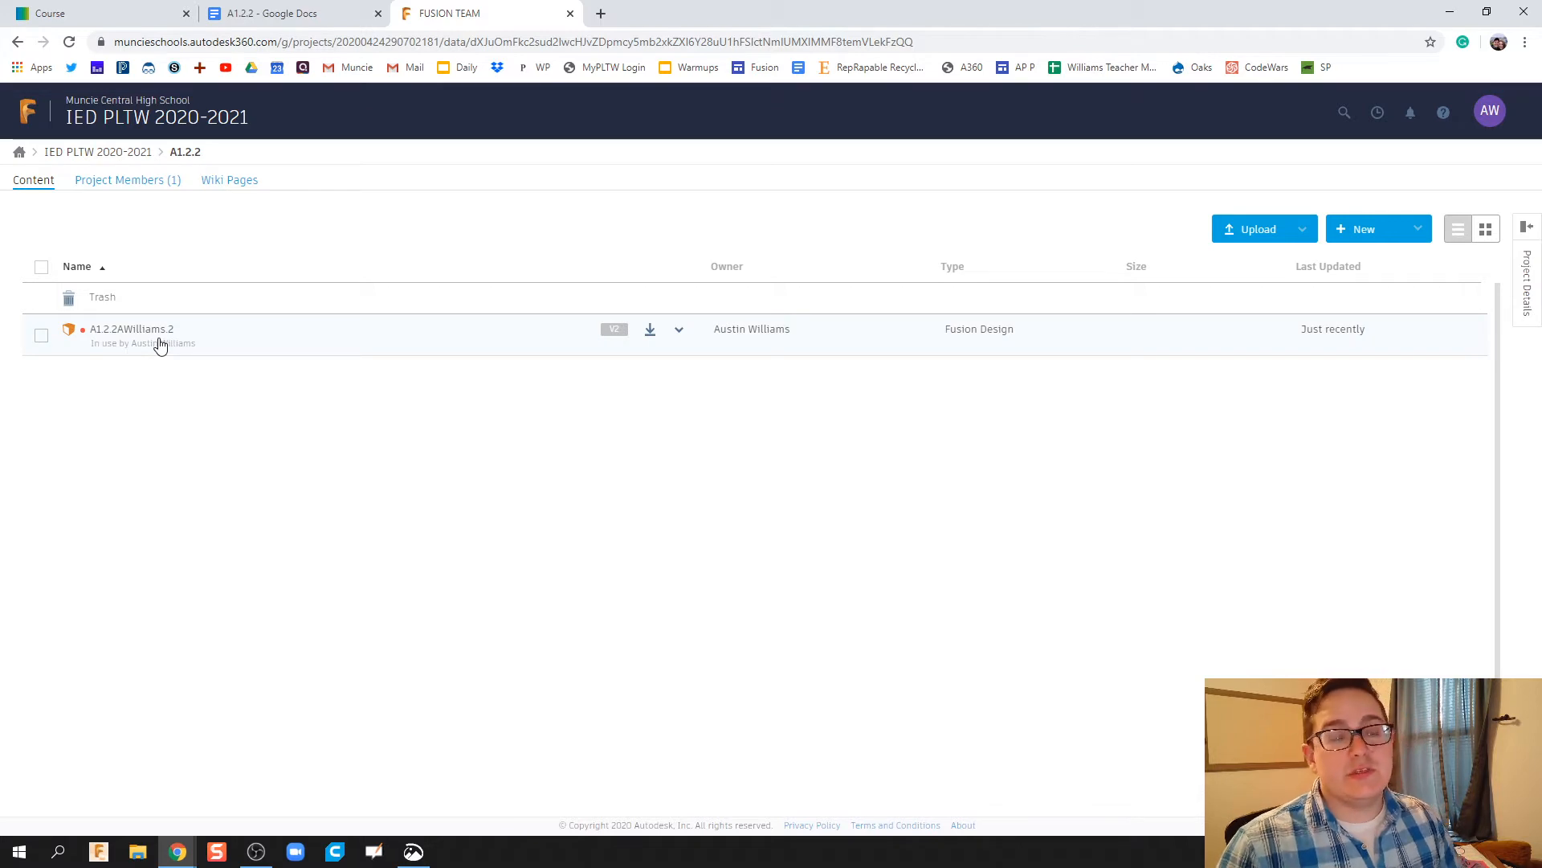
{"action": "left_click", "coordinate": [131, 328]}
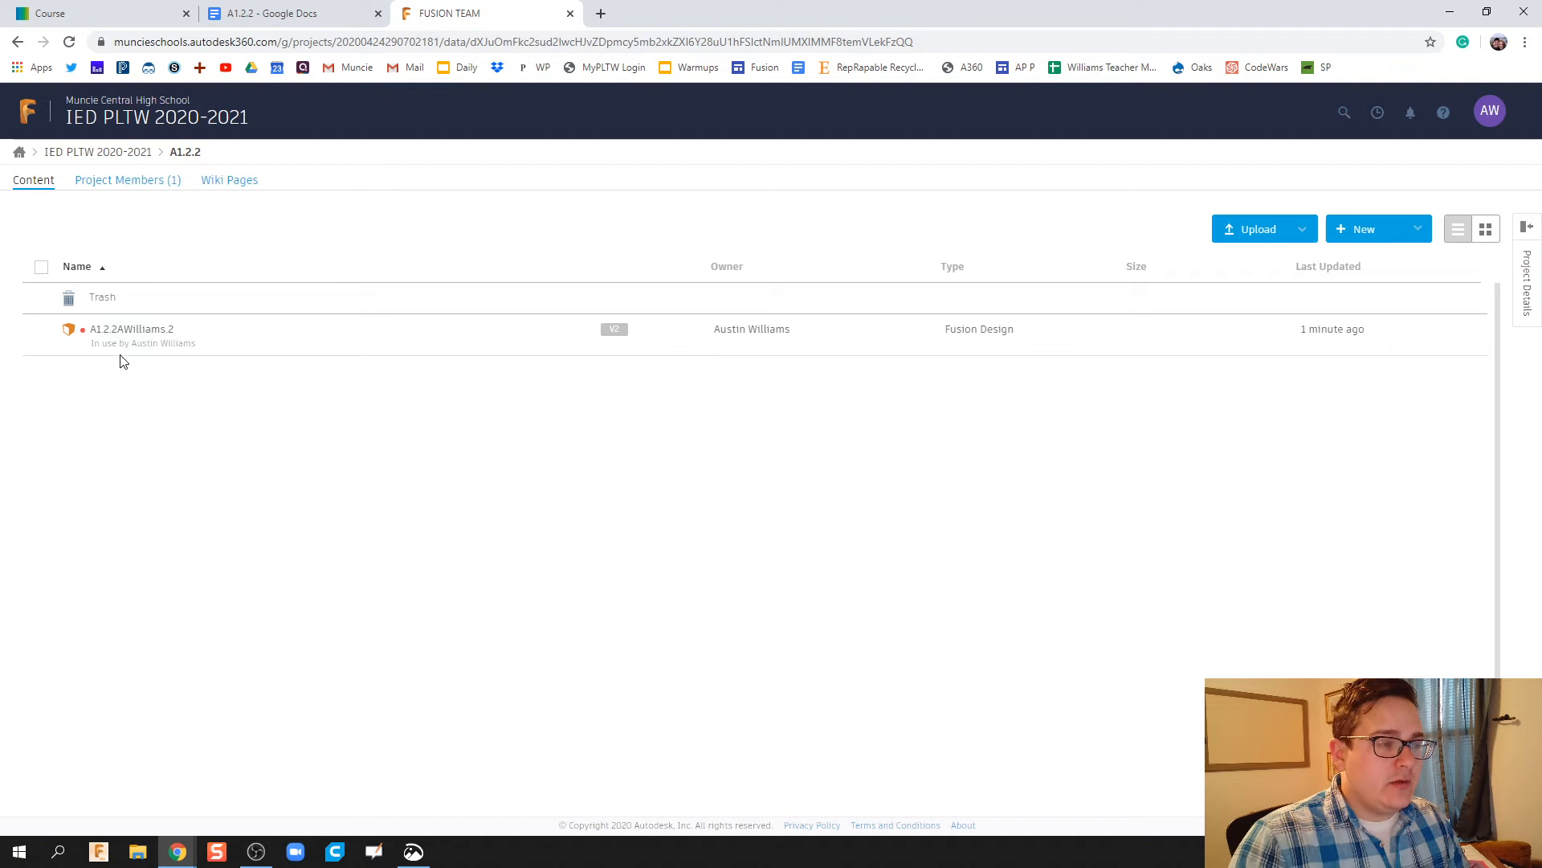
{"action": "mouse_move", "coordinate": [130, 334]}
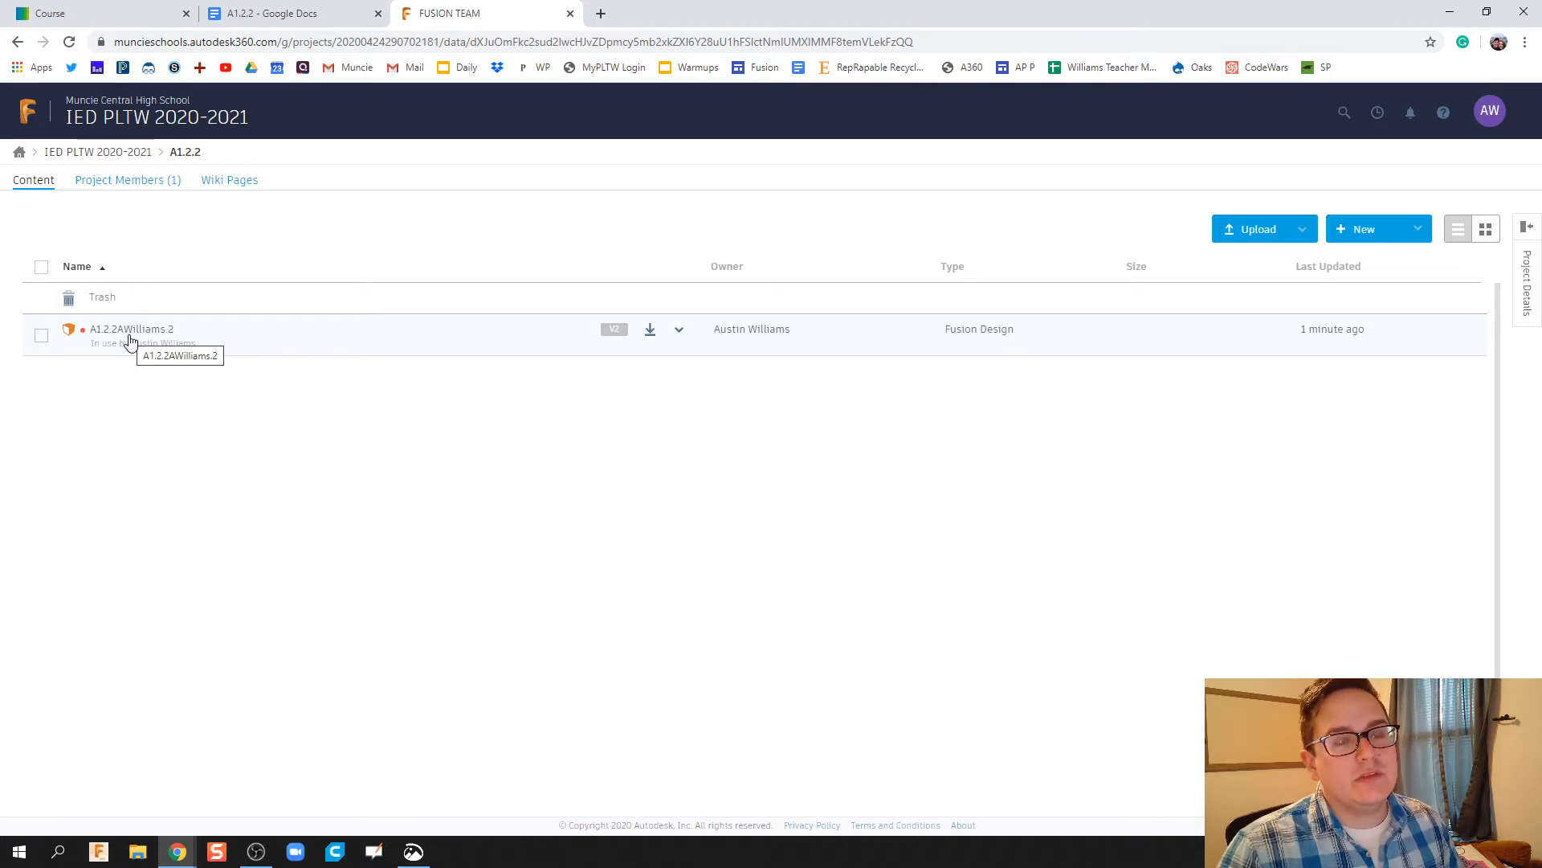
{"action": "mouse_move", "coordinate": [673, 337]}
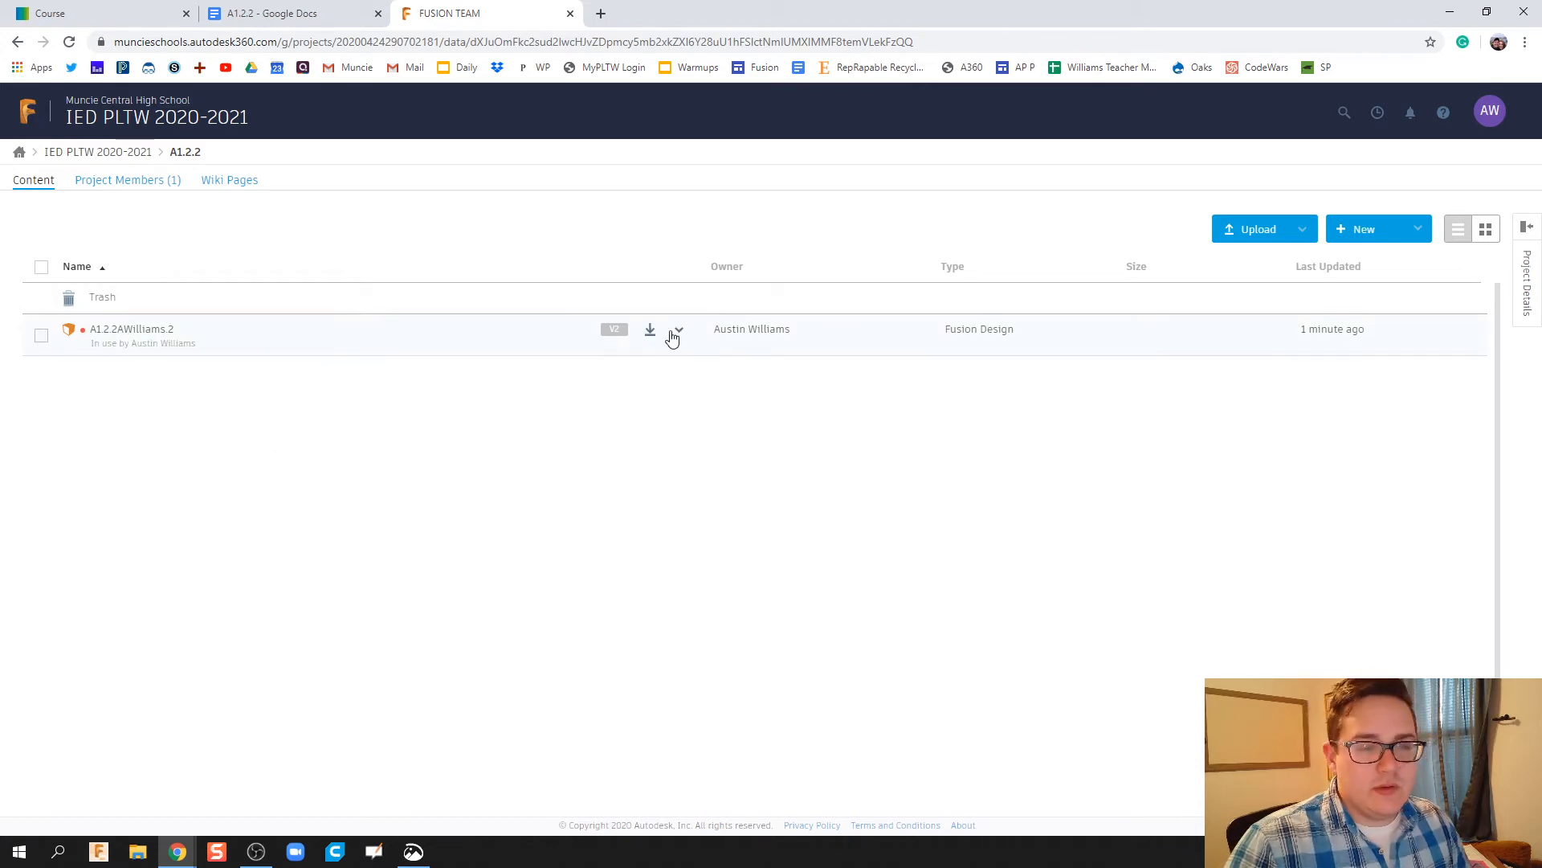
{"action": "left_click", "coordinate": [676, 329]}
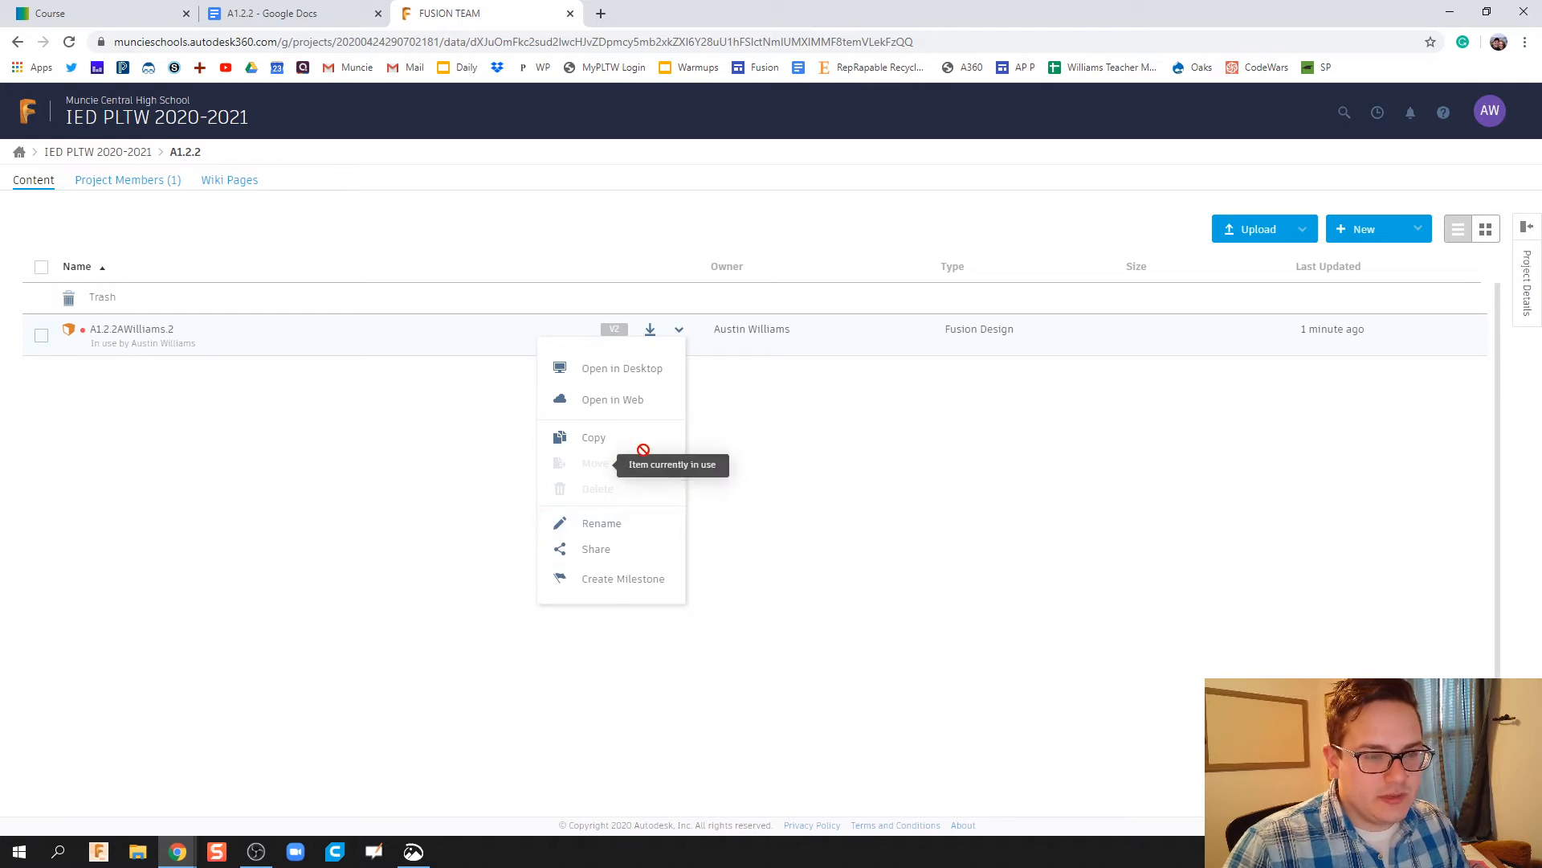
{"action": "left_click", "coordinate": [698, 347]}
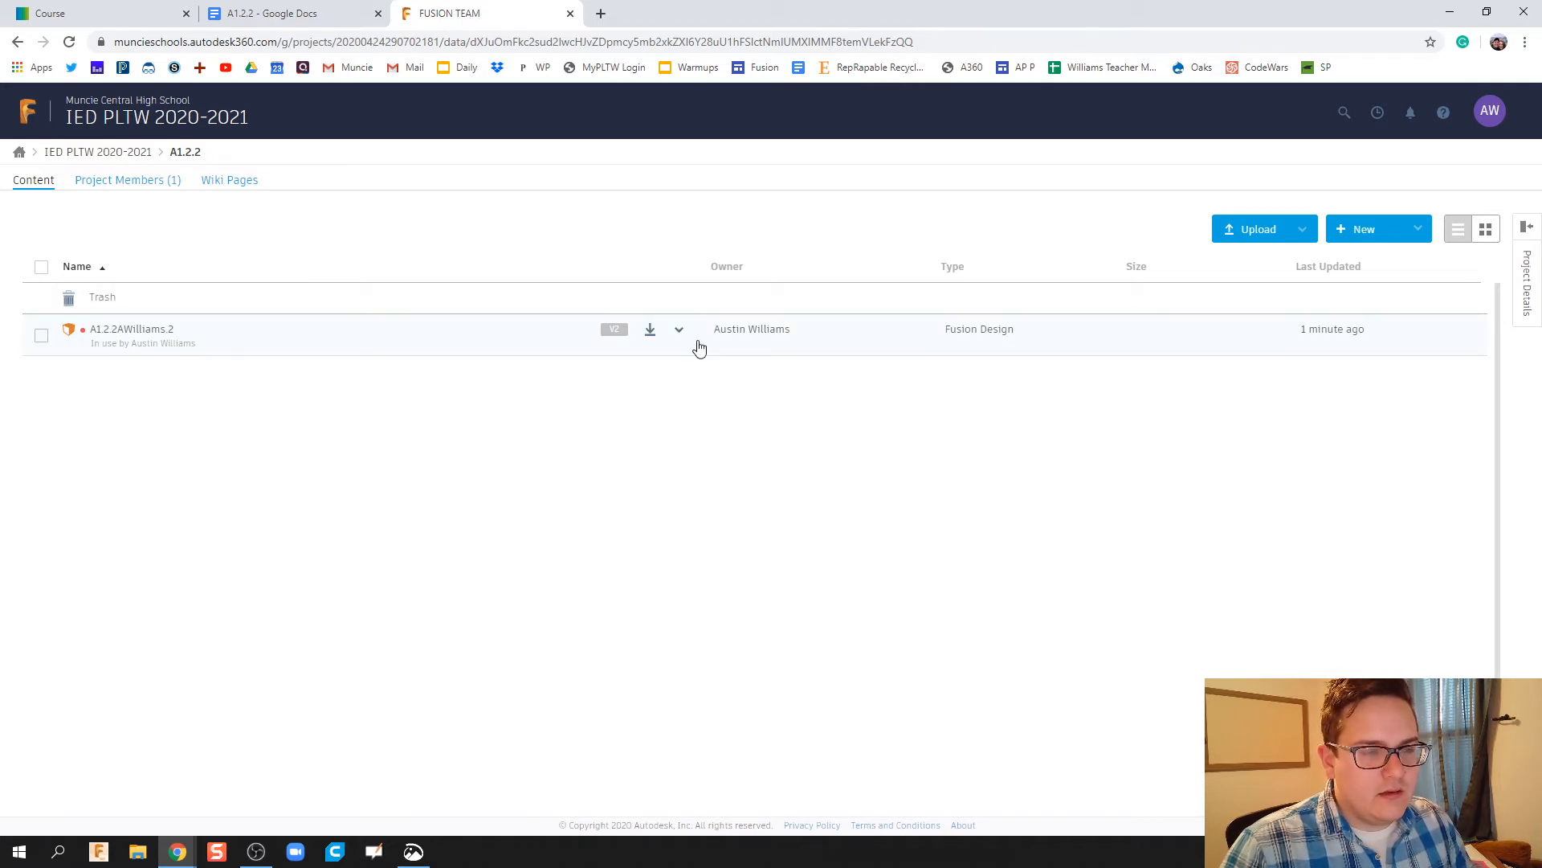
{"action": "left_click", "coordinate": [678, 329]}
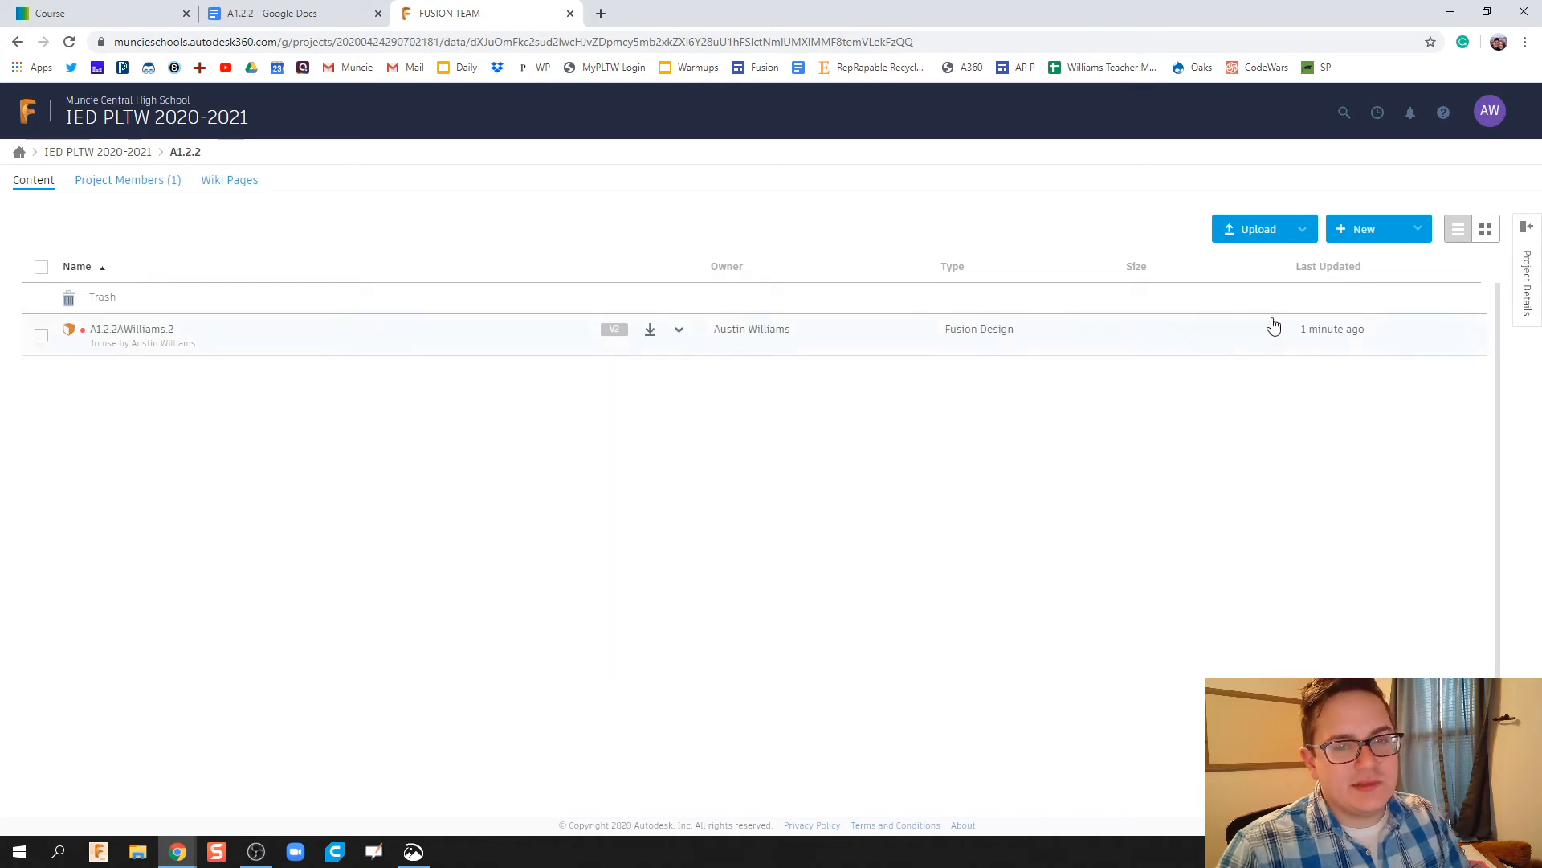
{"action": "left_click", "coordinate": [131, 328]}
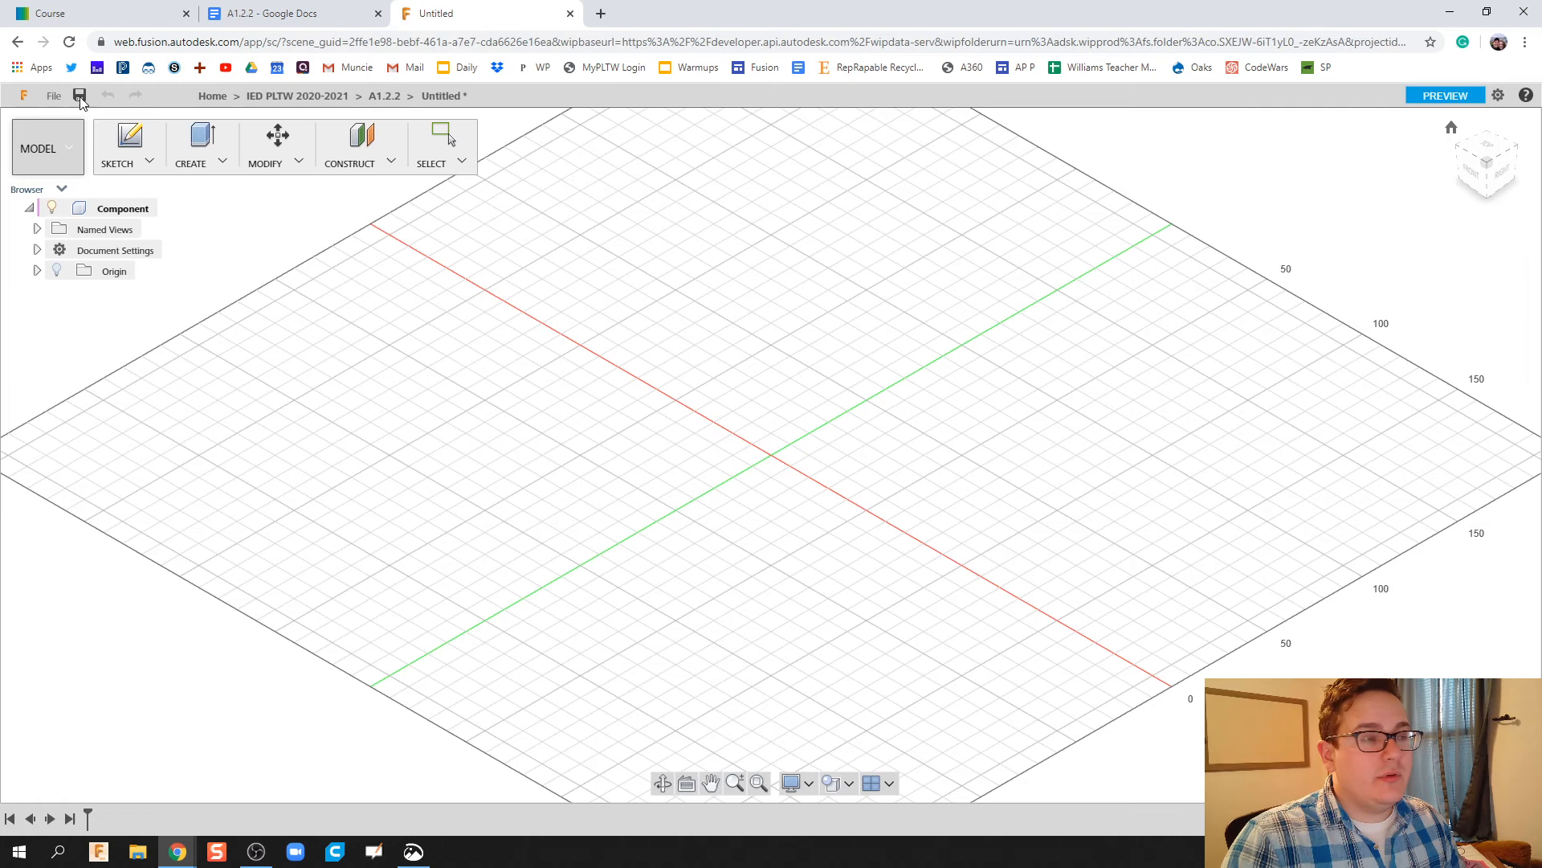
Save the untitled Fusion 360 design as 'A1.2.2AWilliams' in the A1.2.2 folder
{"action": "left_click", "coordinate": [80, 95]}
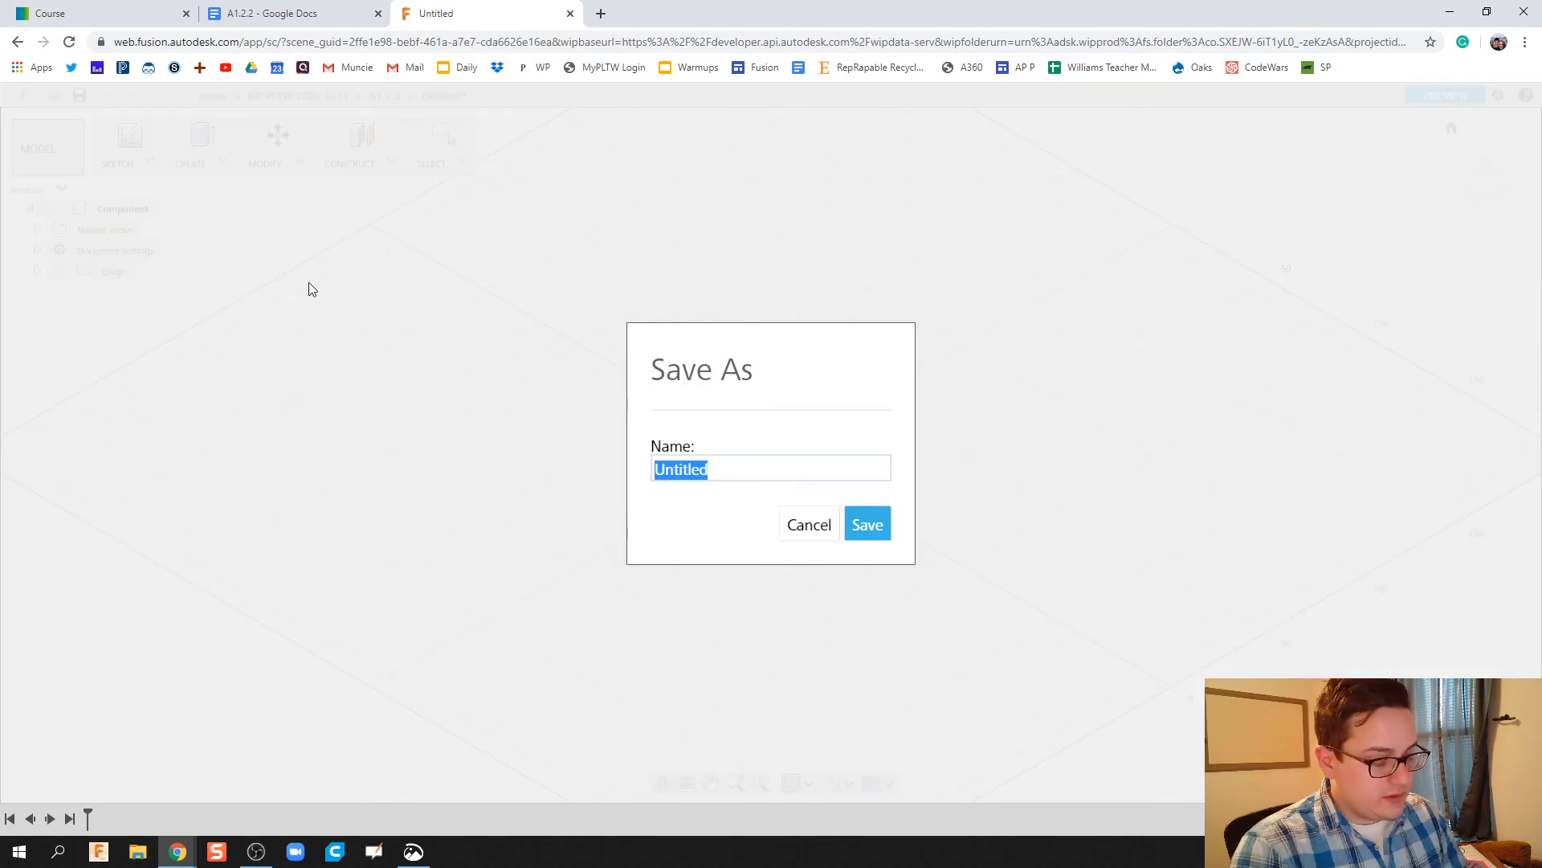
{"action": "type", "text": "A"}
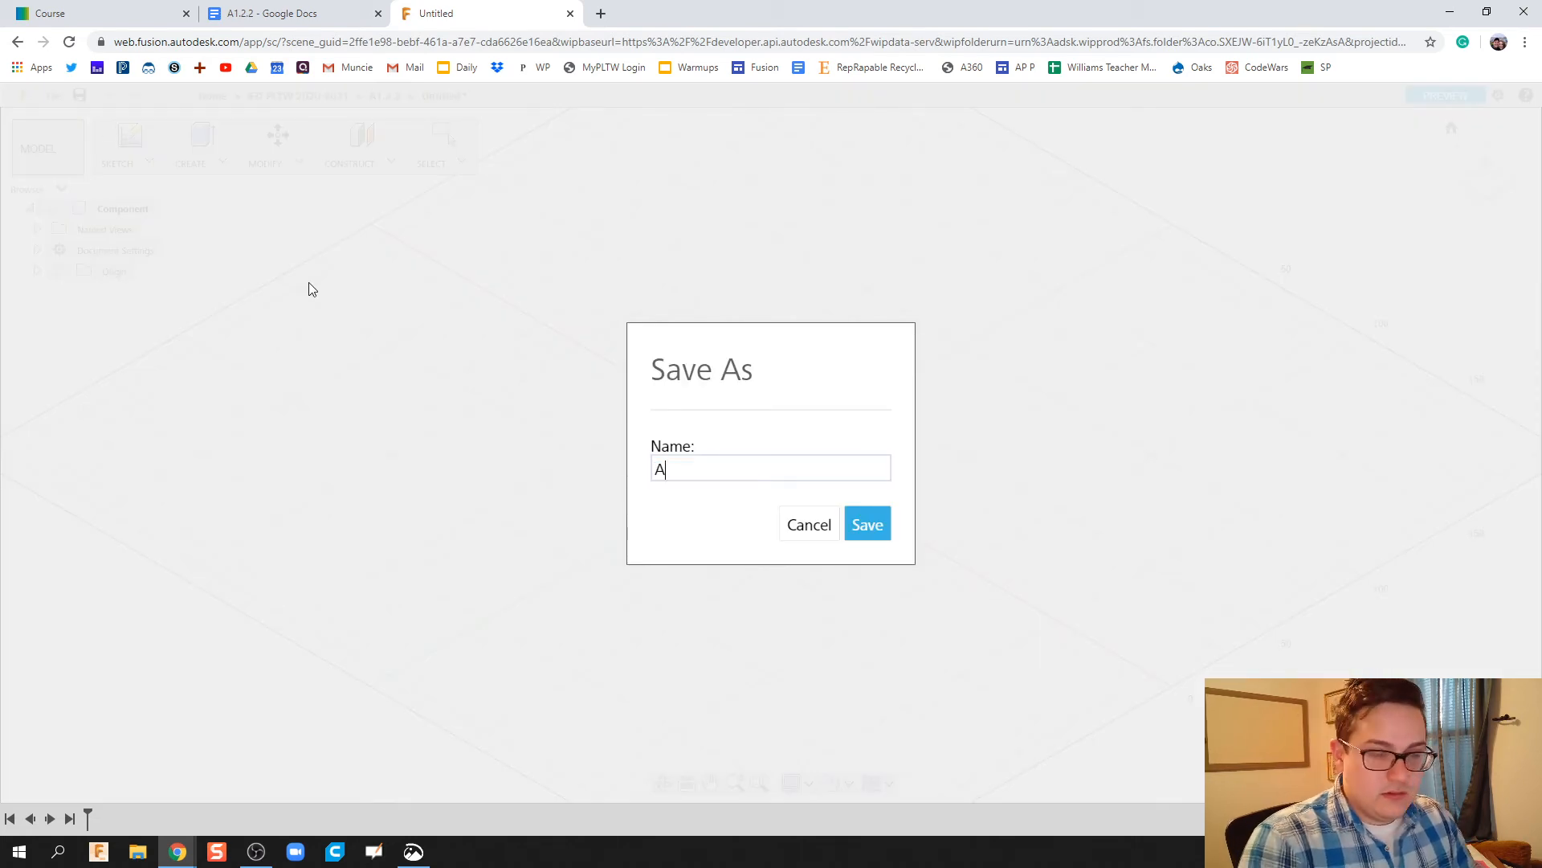
{"action": "type", "text": "1."}
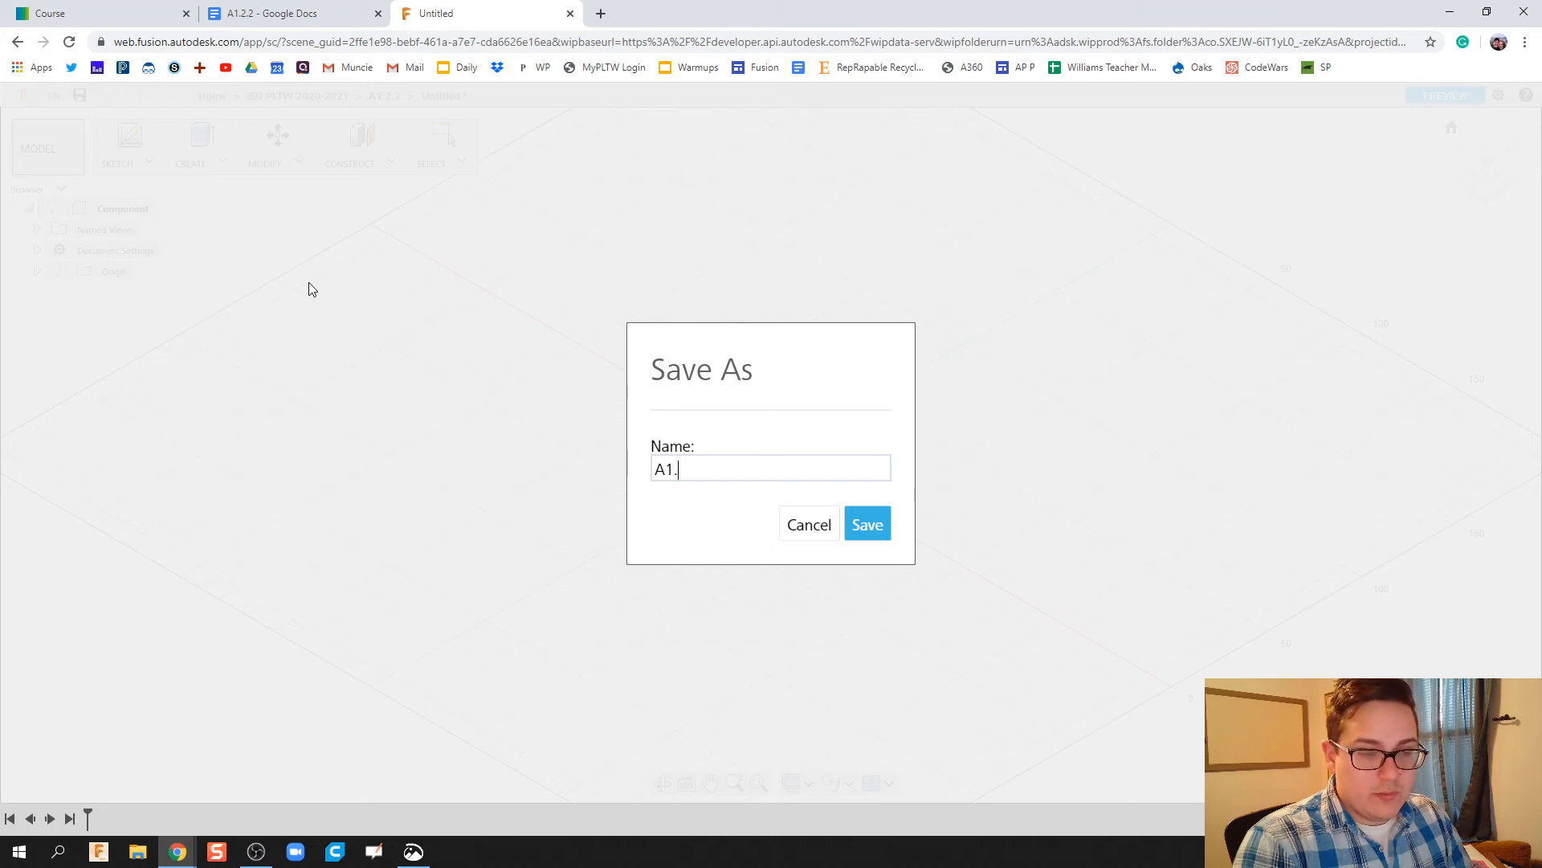
{"action": "type", "text": "2.2"}
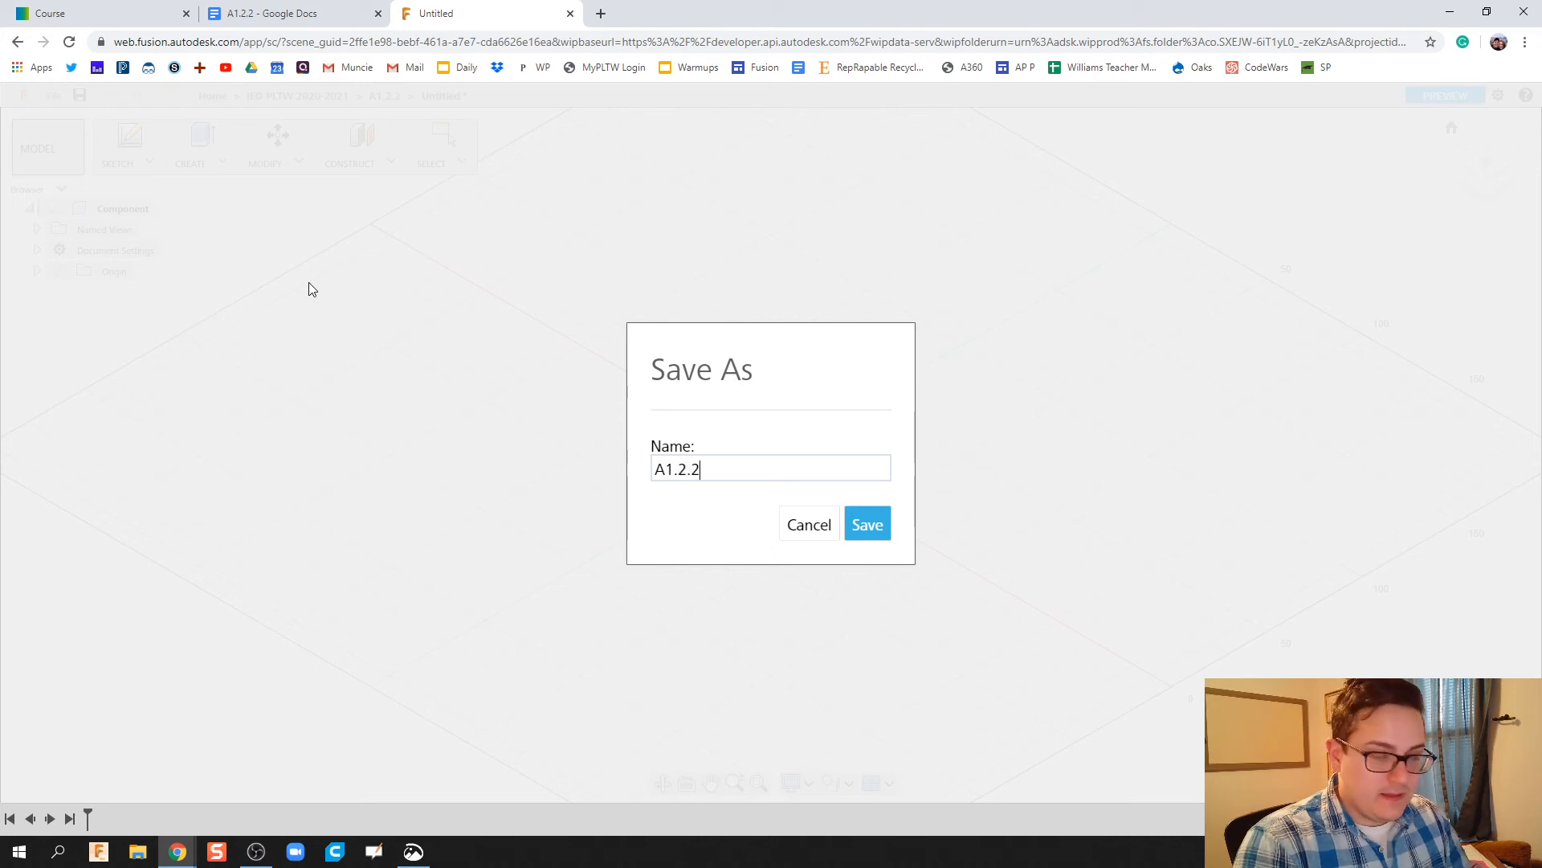
{"action": "type", "text": "AWillia"}
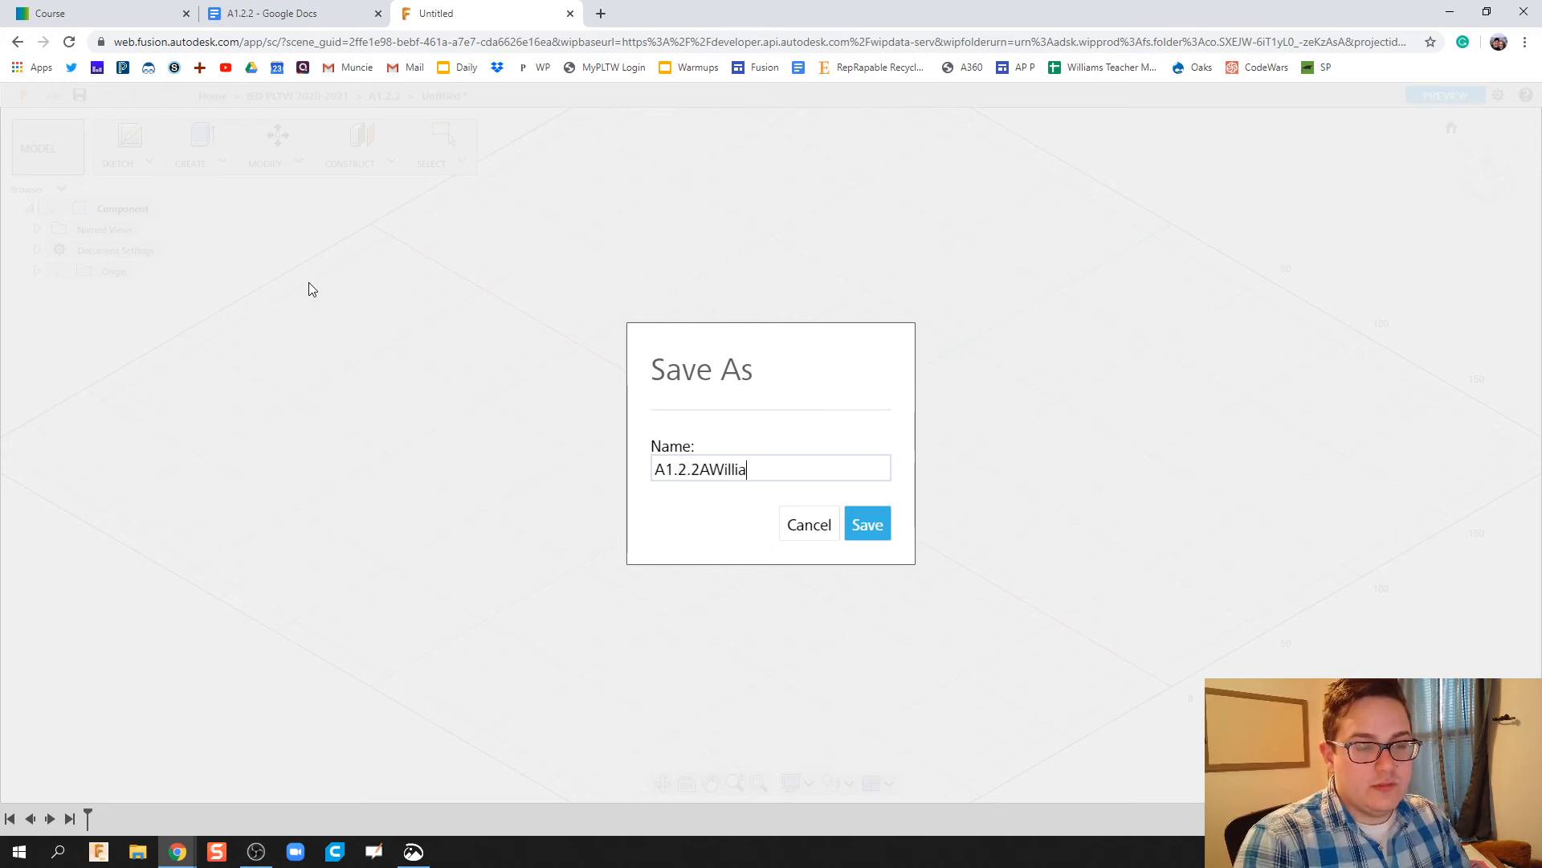
{"action": "type", "text": "ms"}
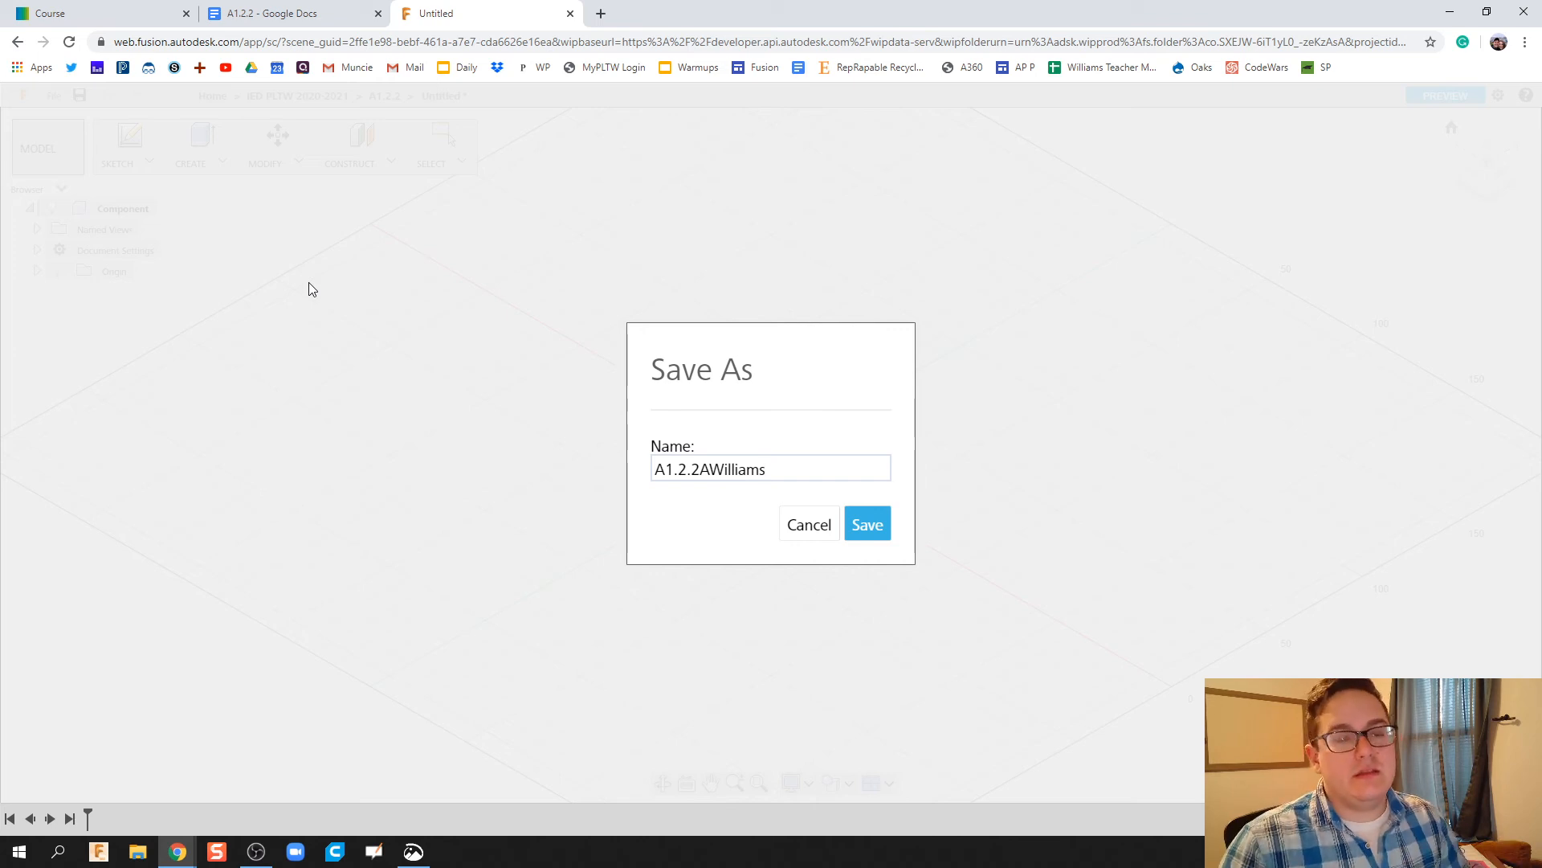
{"action": "left_click", "coordinate": [866, 523]}
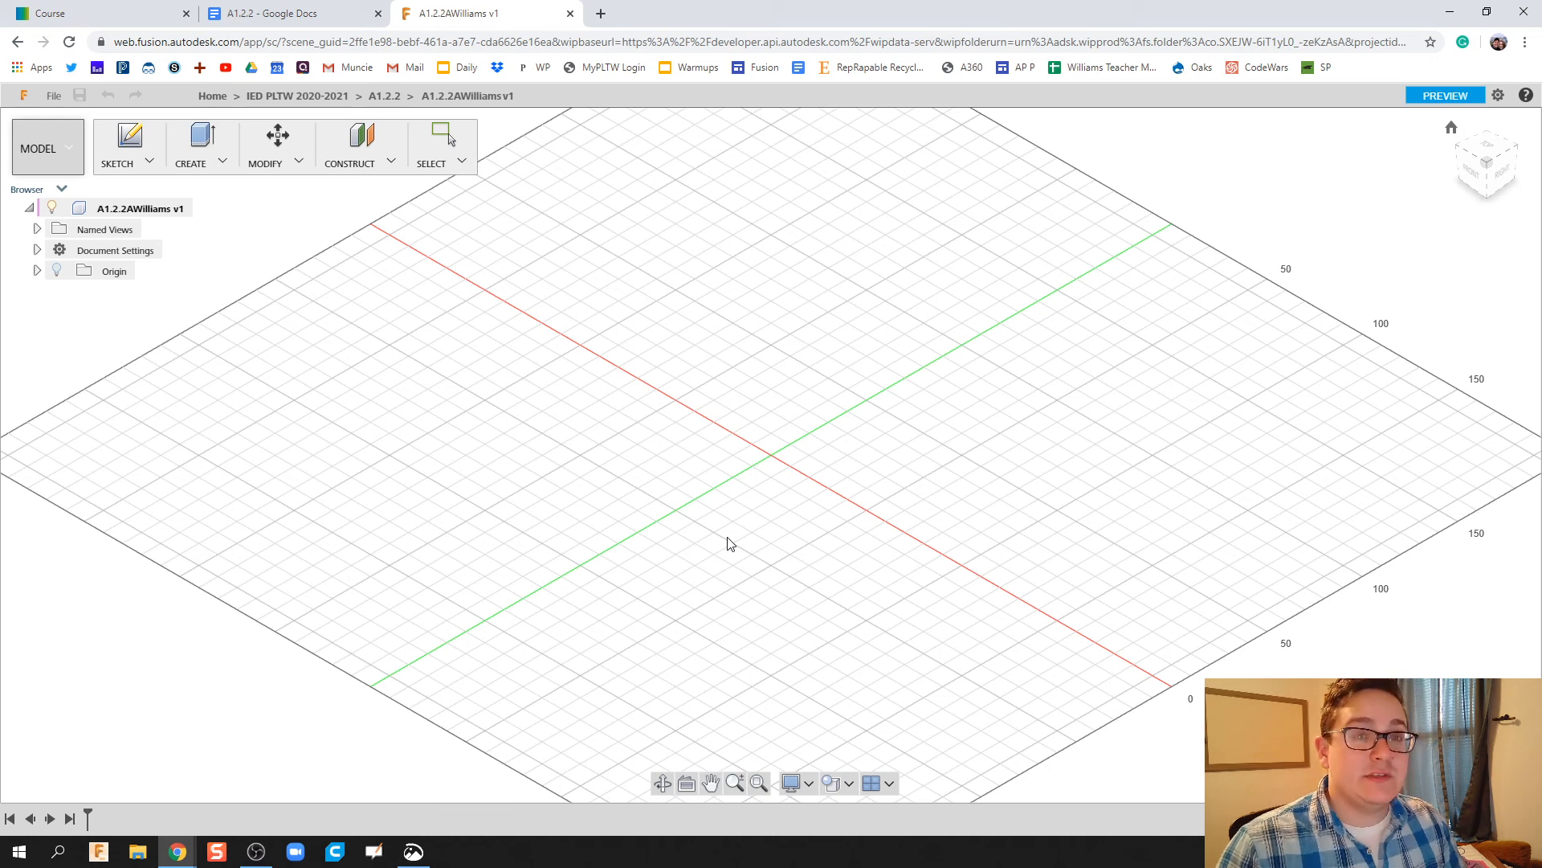
{"action": "mouse_move", "coordinate": [544, 491]}
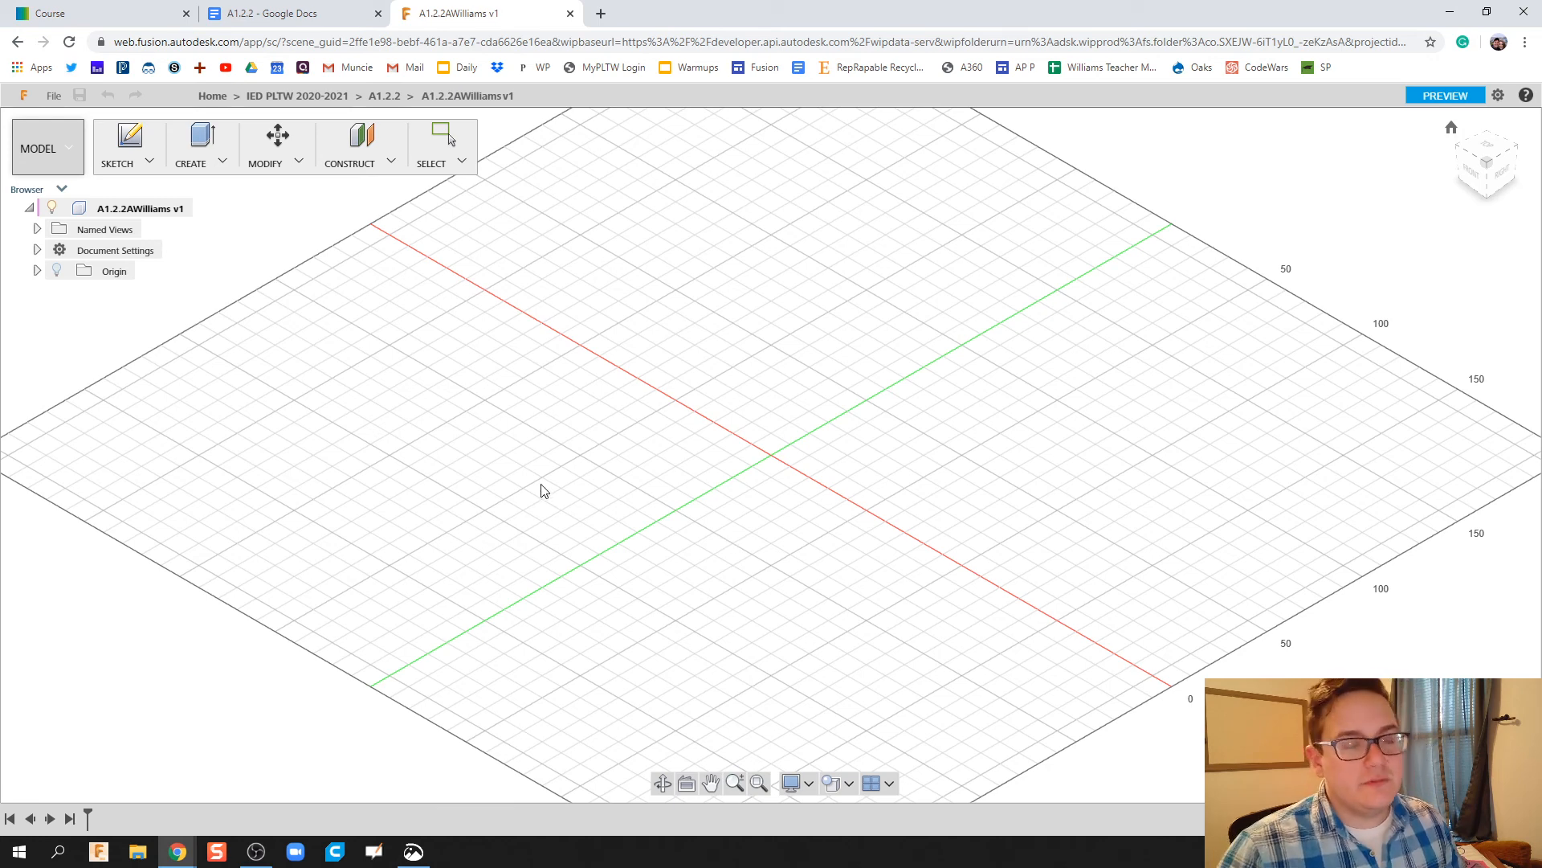
Switch to the A1.2.2 Google Docs assignment tab
{"action": "left_click", "coordinate": [288, 13]}
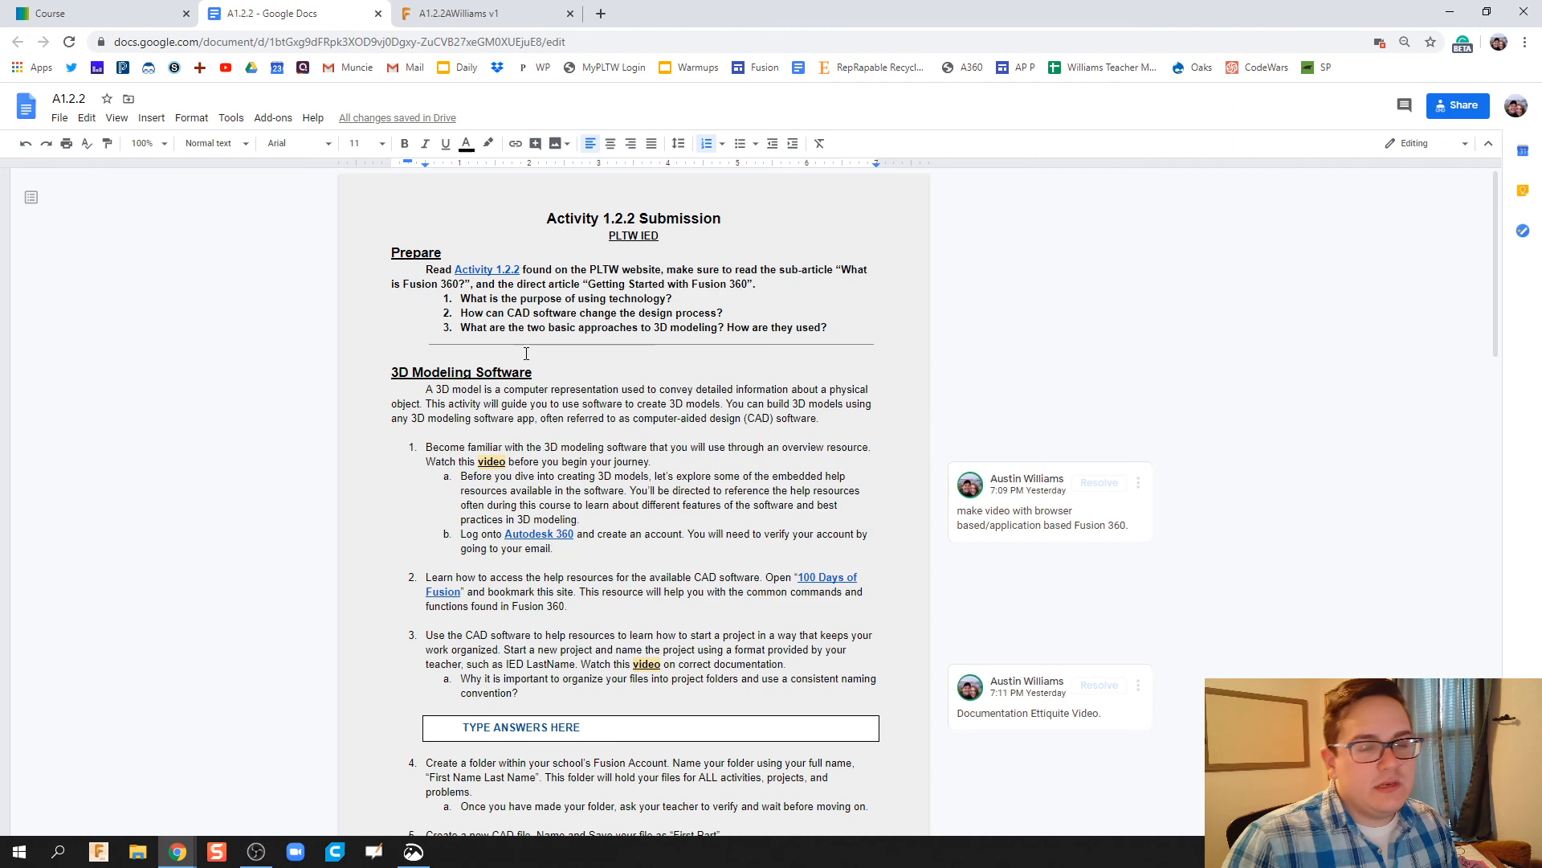
Return to the A1.2.2AWilliams v1 Fusion 360 design tab
{"action": "left_click", "coordinate": [482, 13]}
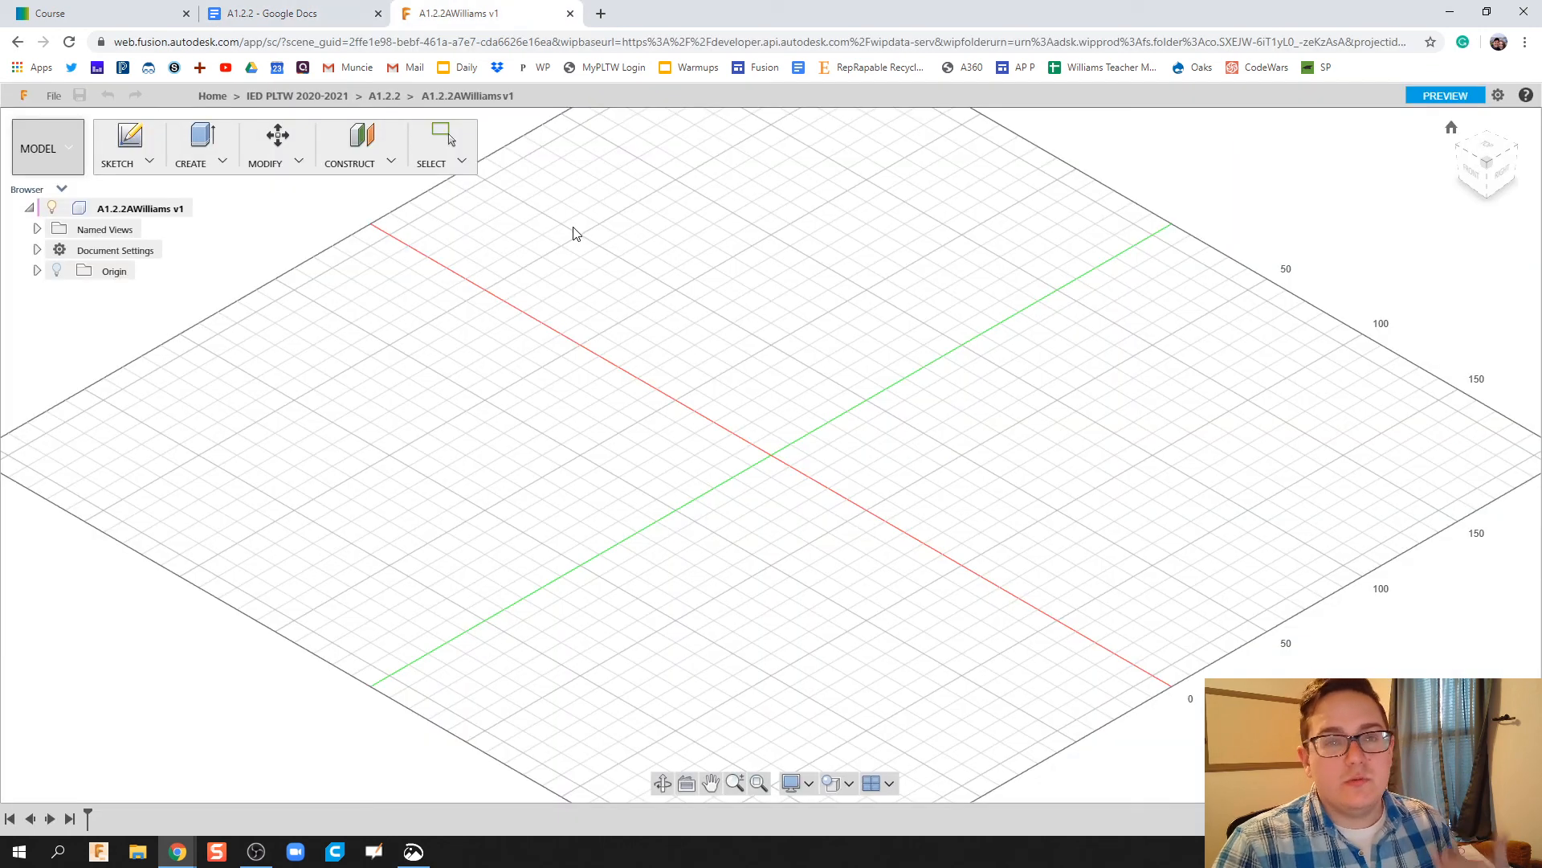
{"action": "mouse_move", "coordinate": [571, 243]}
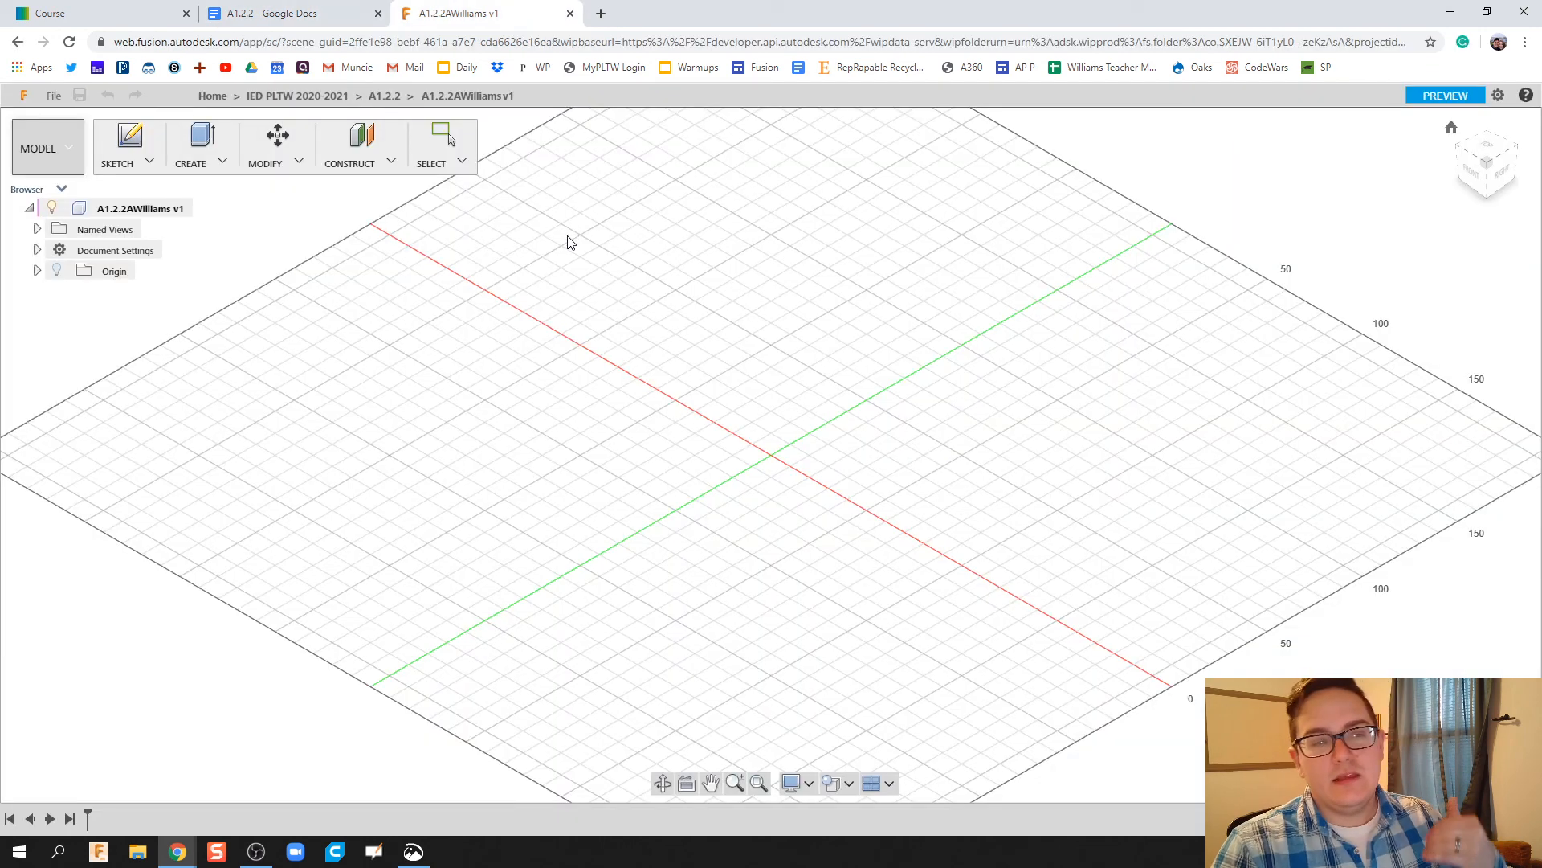